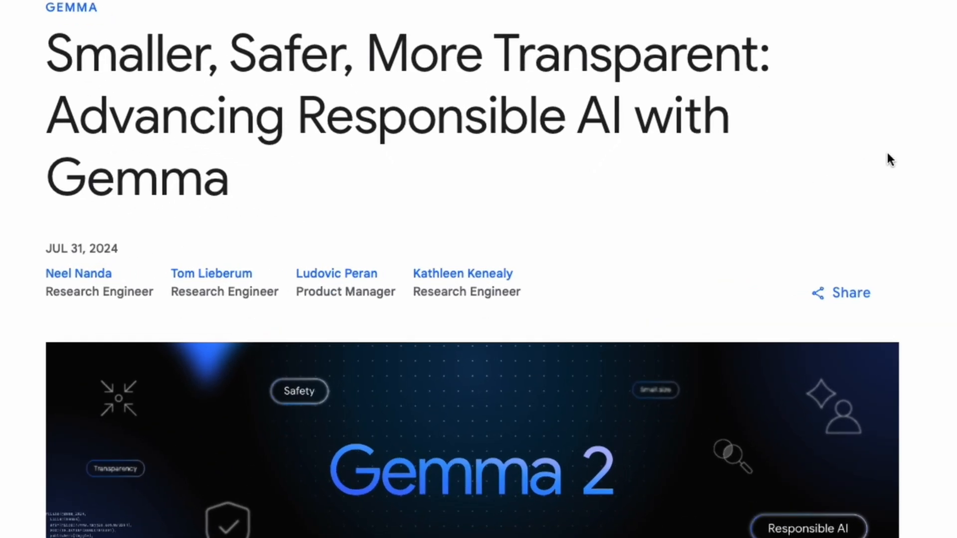
mouse_move(665, 256)
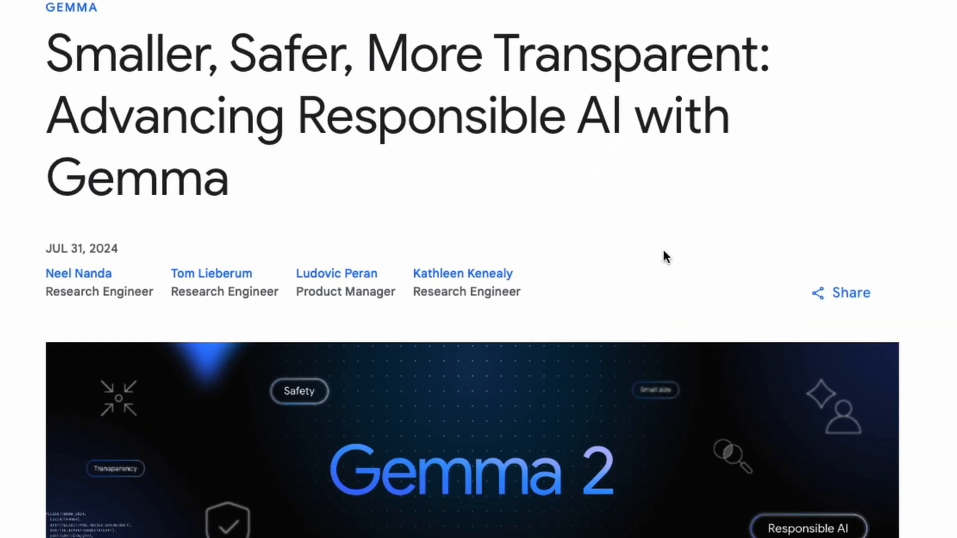
Step: Scroll past the header image to the list of Gemma 2 2B, ShieldGemma and Gemma Scope
scroll(down, 3)
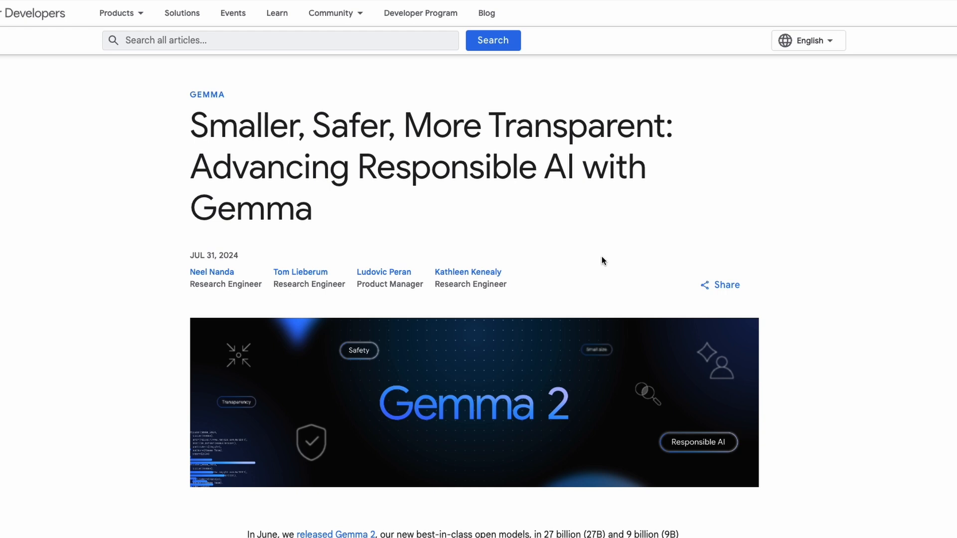
scroll(down, 3)
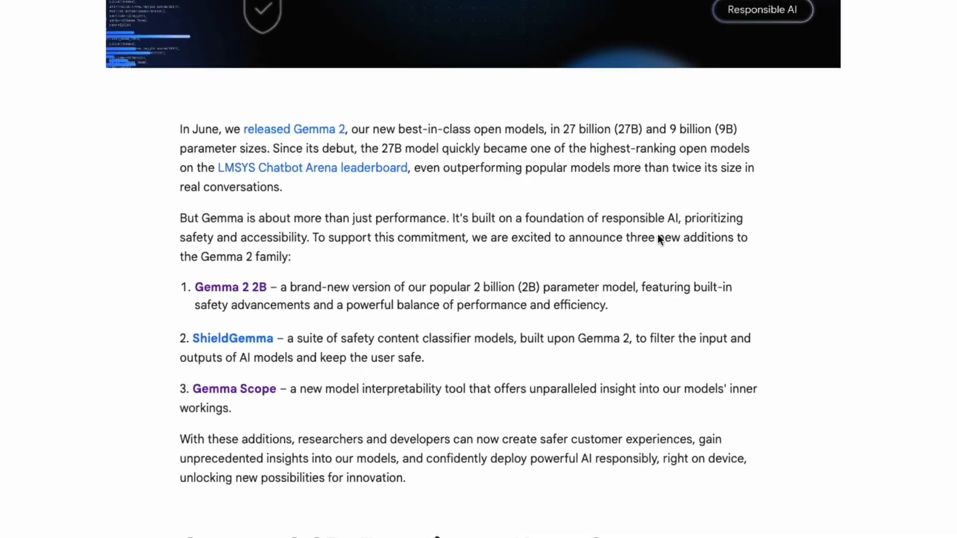
scroll(down, 3)
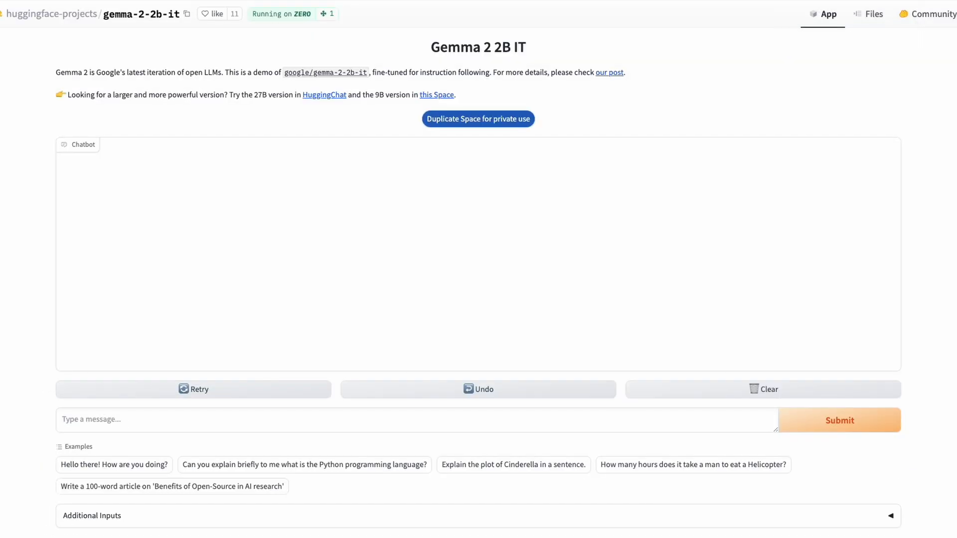
mouse_move(817, 58)
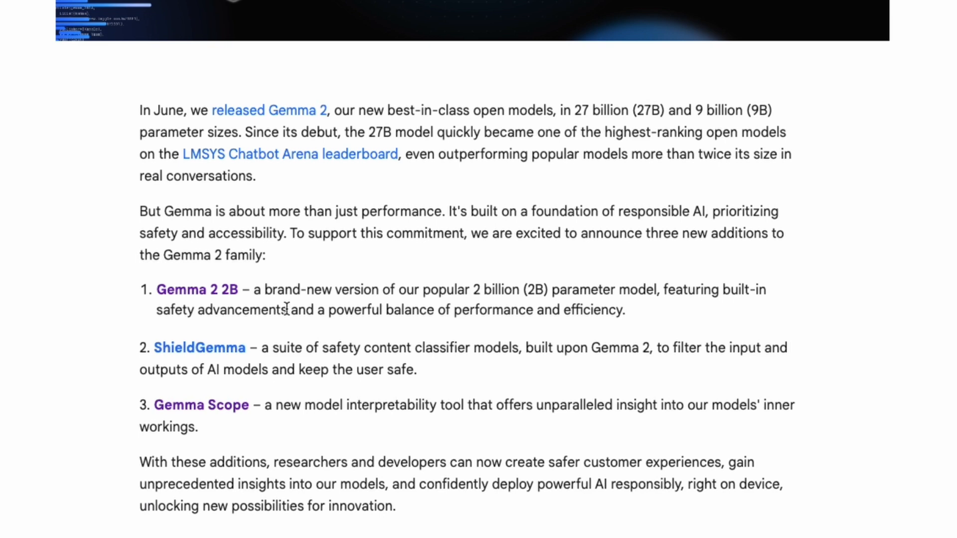
Step: Scroll the post down to the Chatbot Arena Elo chart showing Gemma 2 2B at 1126
scroll(down, 3)
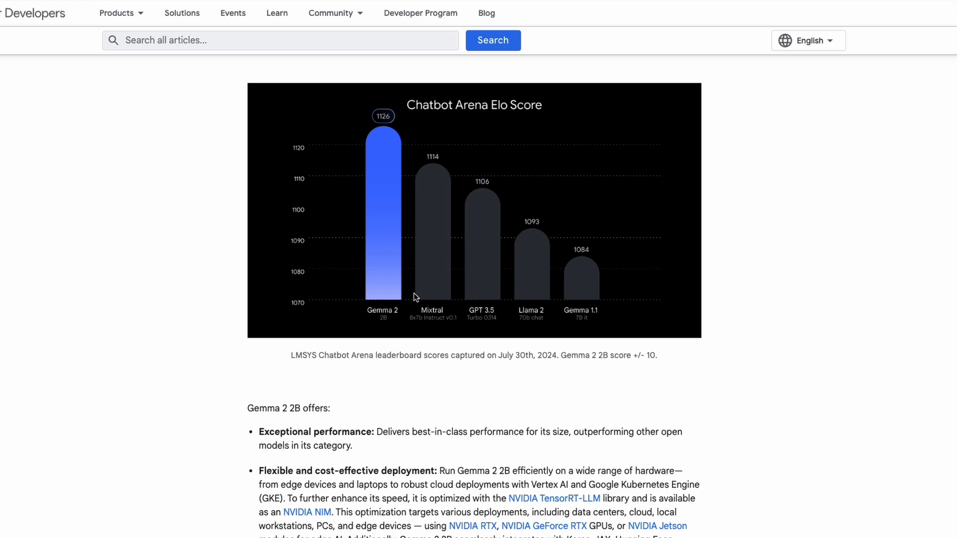
scroll(down, 3)
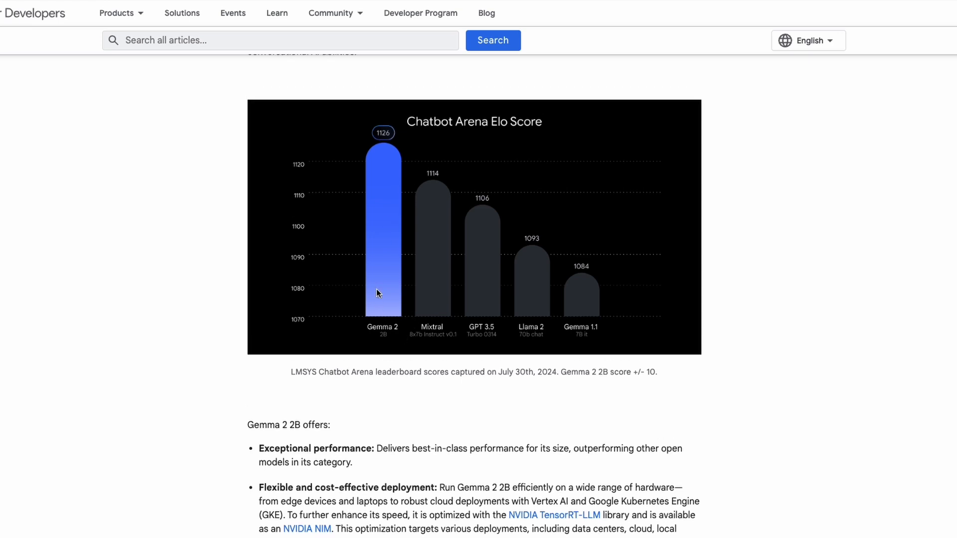
scroll(down, 3)
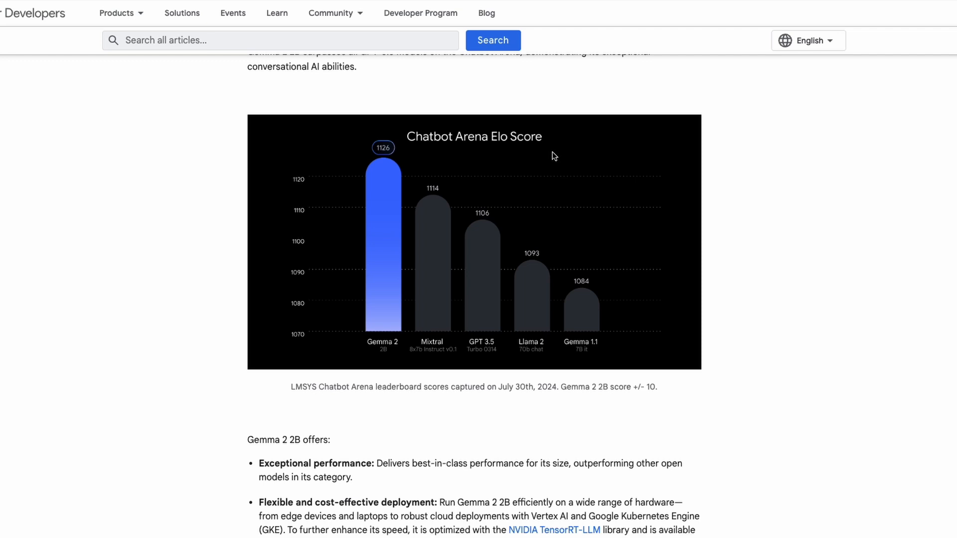
mouse_move(334, 377)
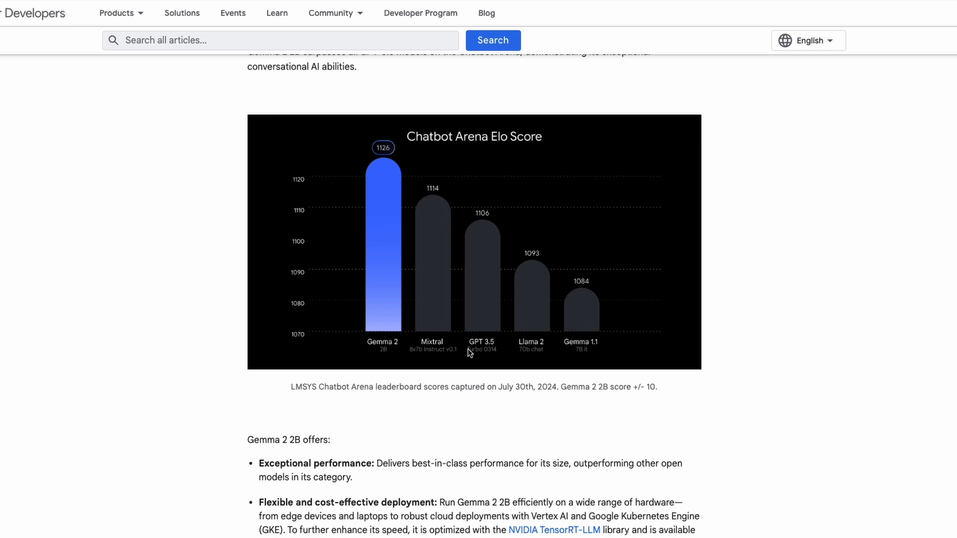
mouse_move(478, 355)
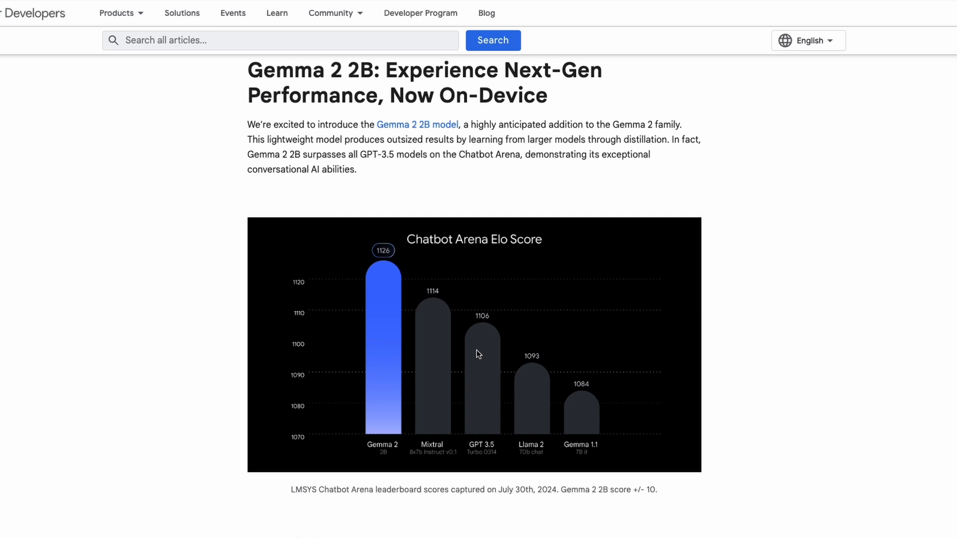
Step: Scroll to the 'Gemma 2 2B offers' list of performance, flexible deployment and open access
scroll(down, 3)
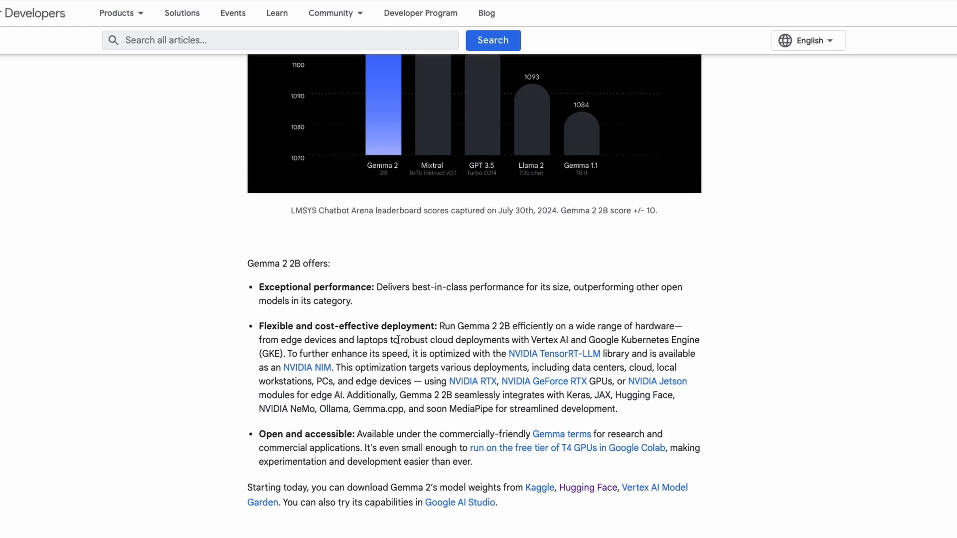
scroll(down, 3)
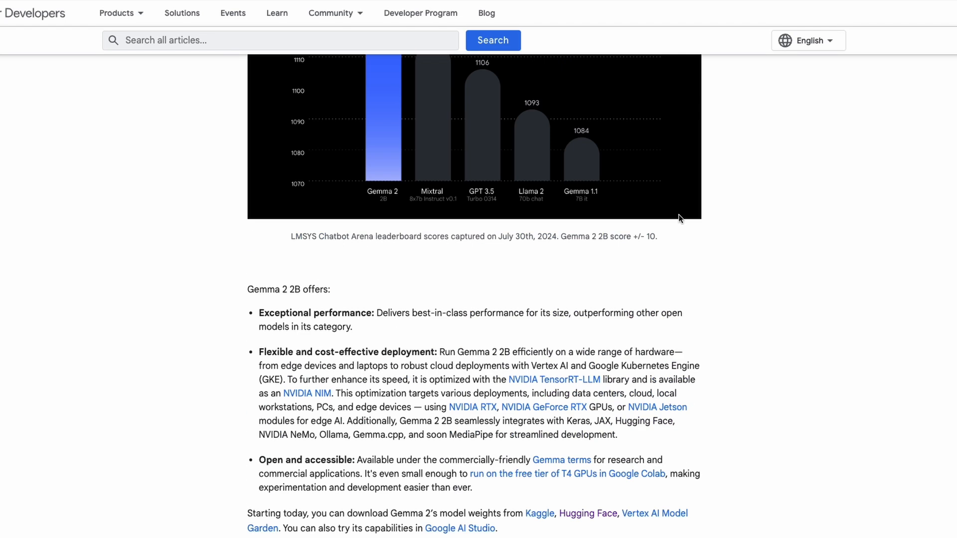
mouse_move(799, 147)
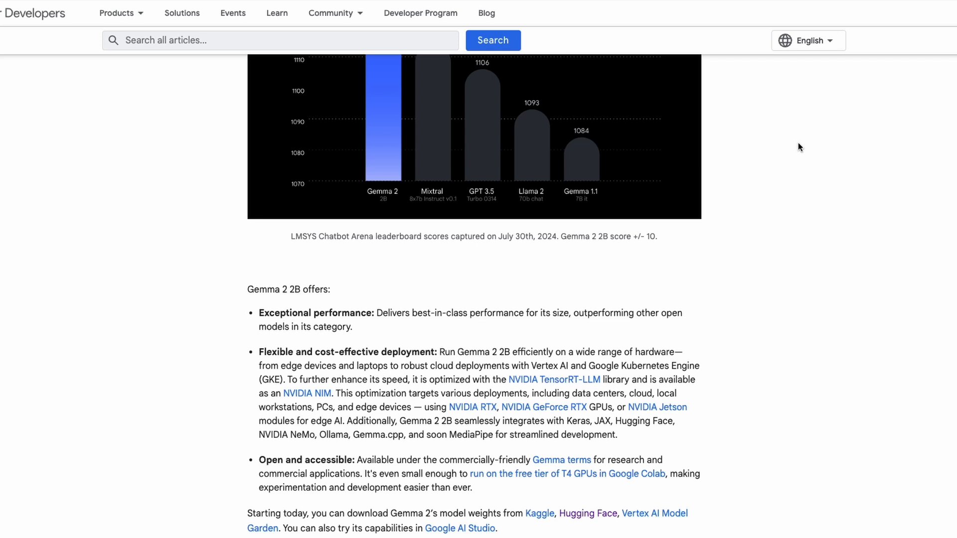
scroll(down, 3)
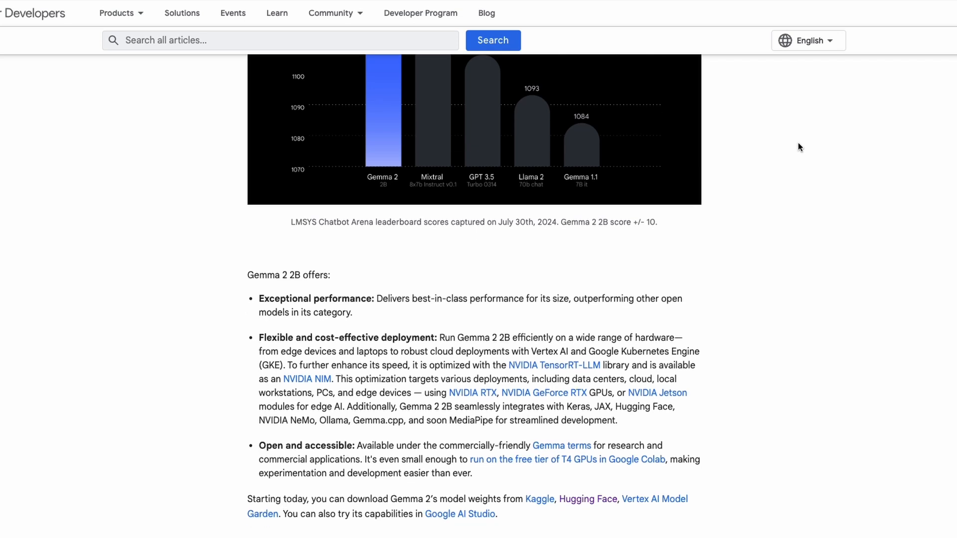
mouse_move(807, 170)
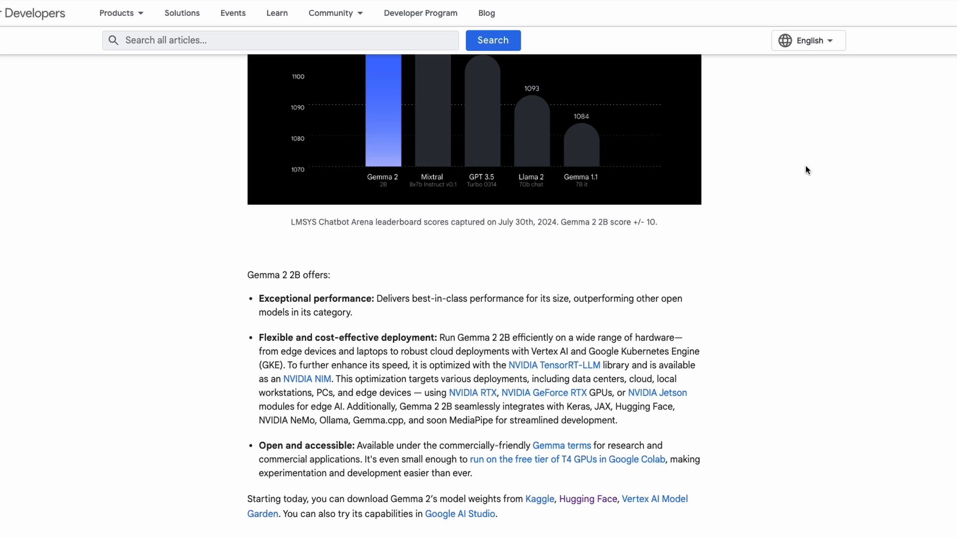
mouse_move(339, 387)
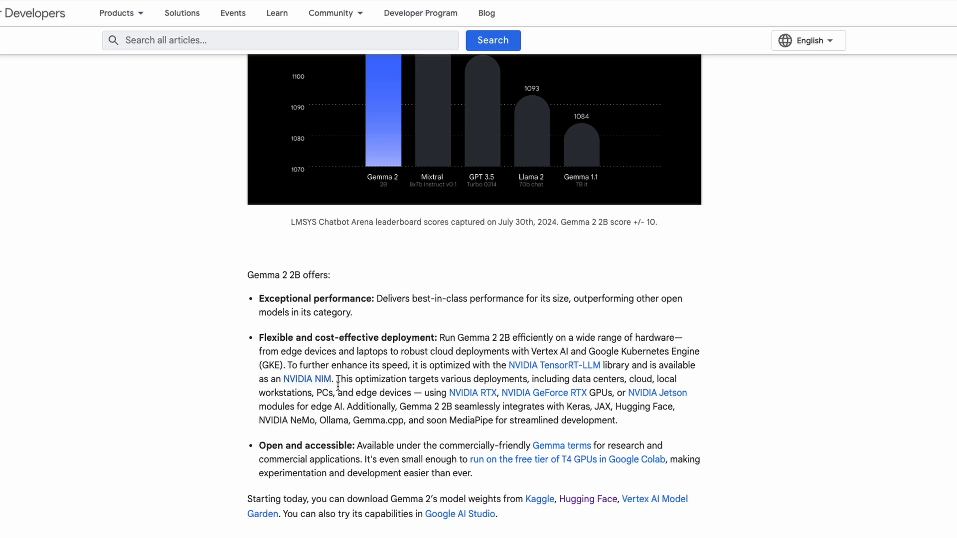
mouse_move(401, 412)
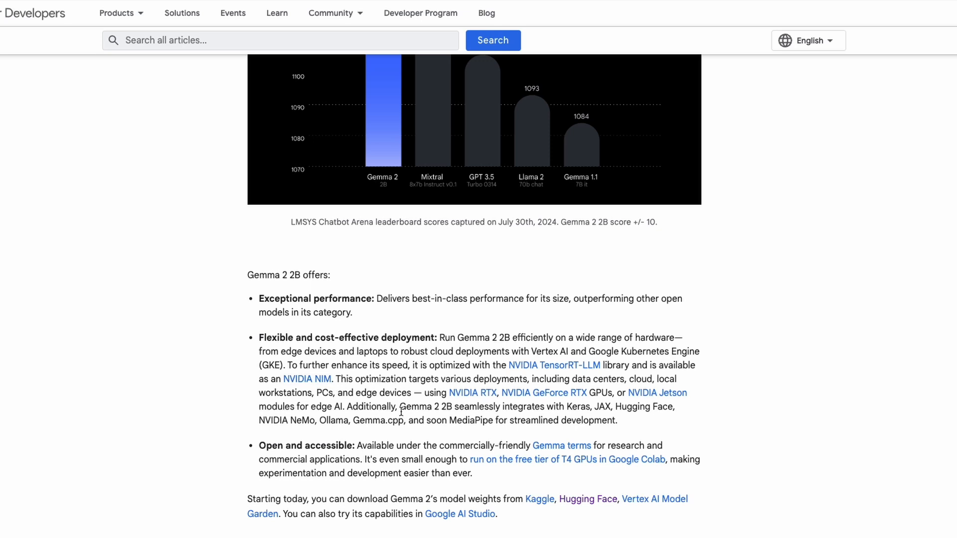
double_click(577, 407)
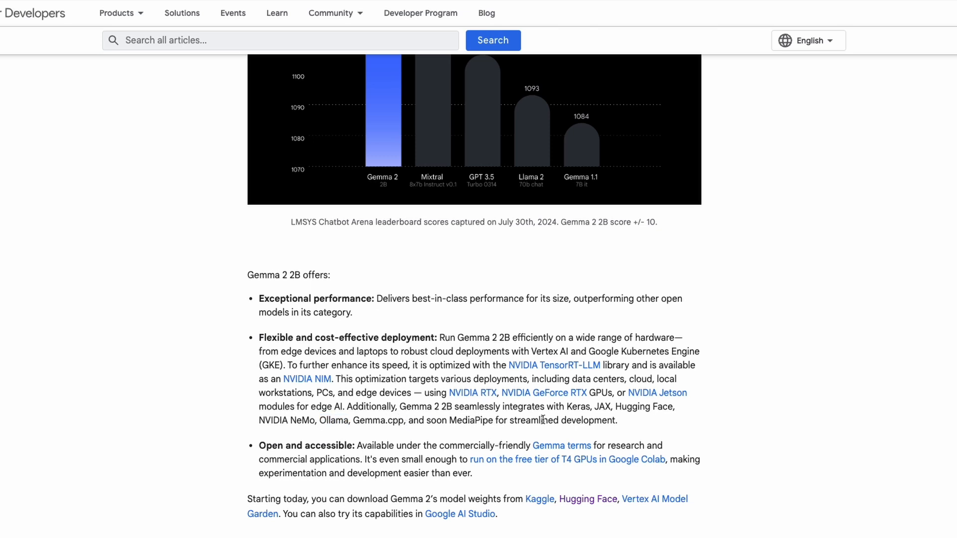
mouse_move(364, 459)
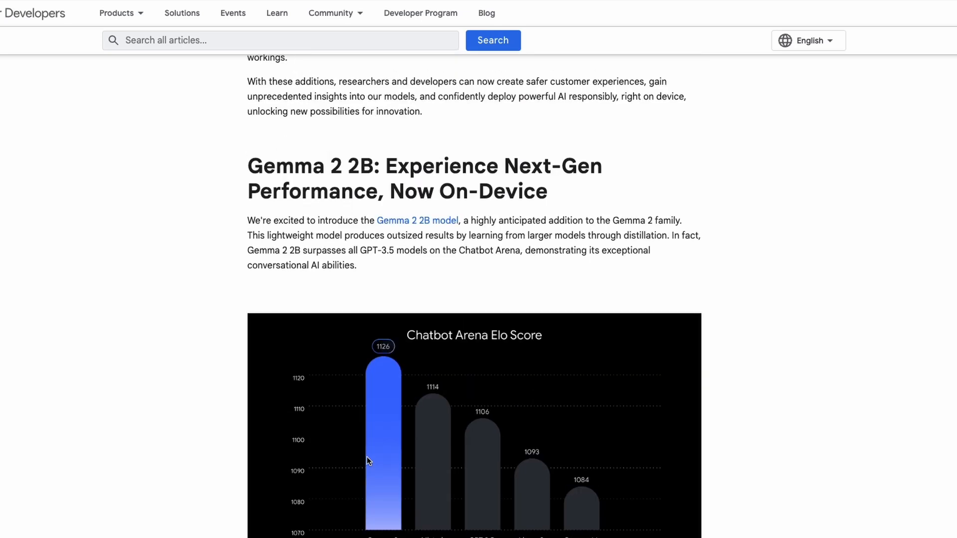
Step: Scroll down to the ShieldGemma heading and its four harm-area bullets
scroll(down, 3)
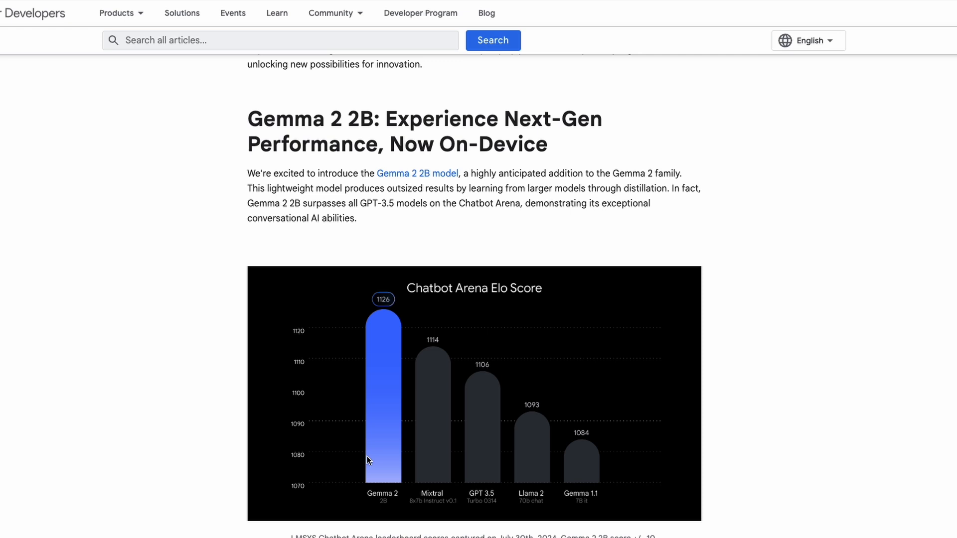
mouse_move(366, 421)
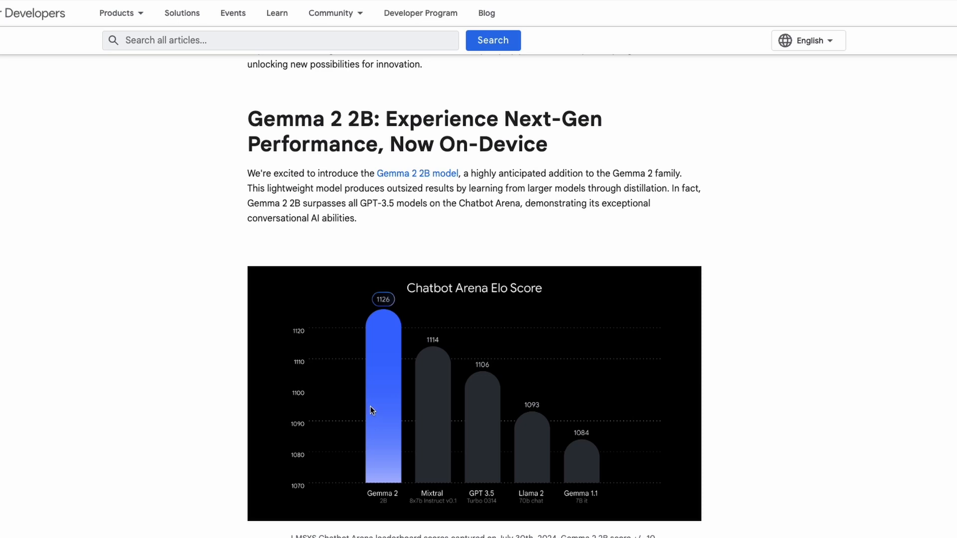
scroll(down, 3)
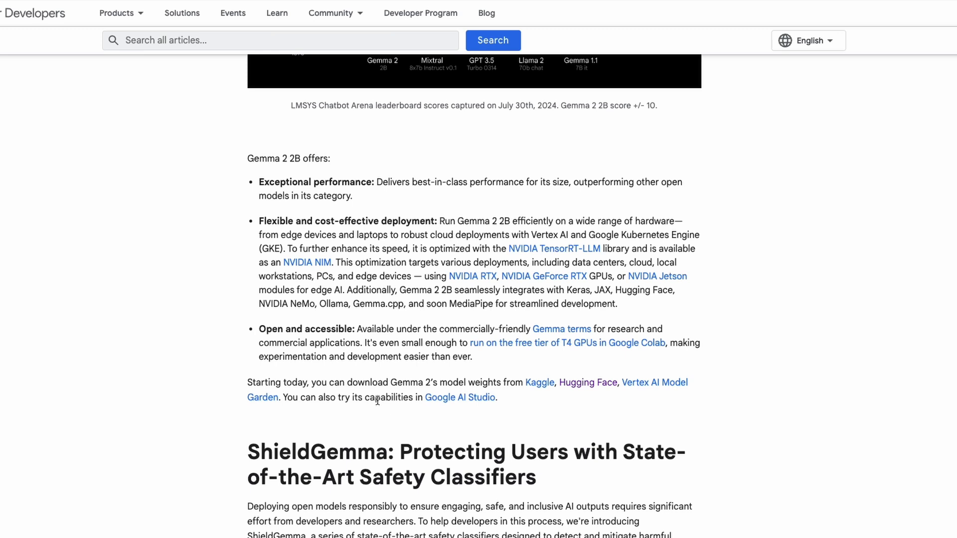
scroll(down, 3)
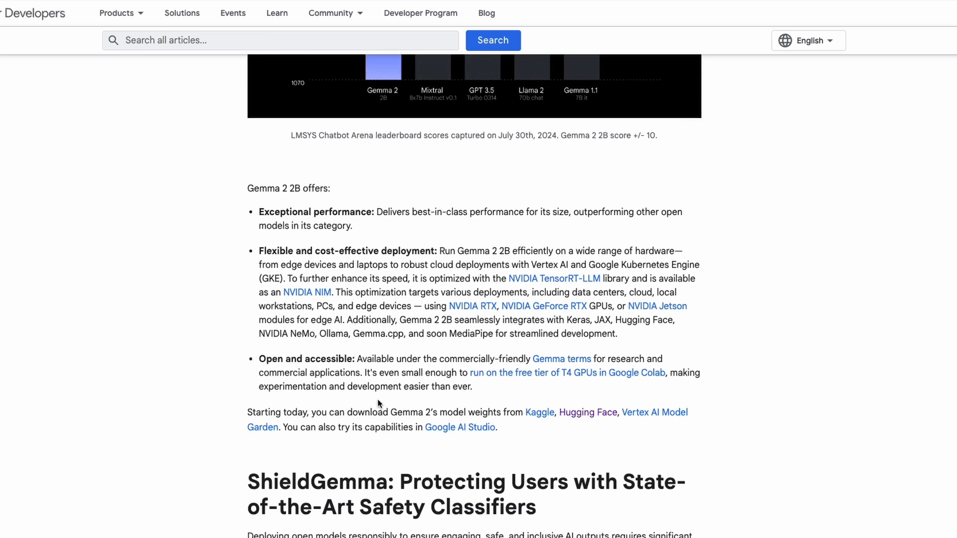
scroll(down, 3)
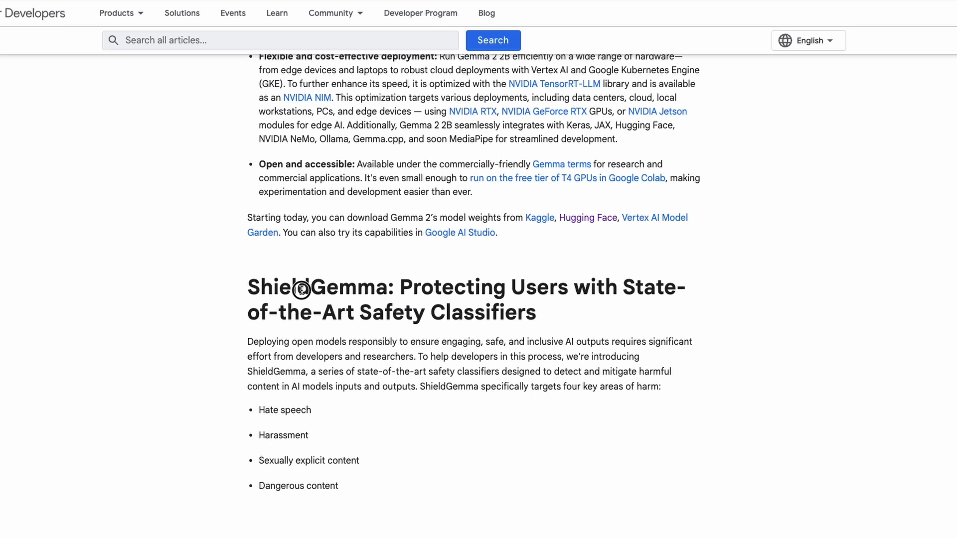
Step: Select the word ShieldGemma in the heading and scroll to the safety classifier diagram
double_click(300, 290)
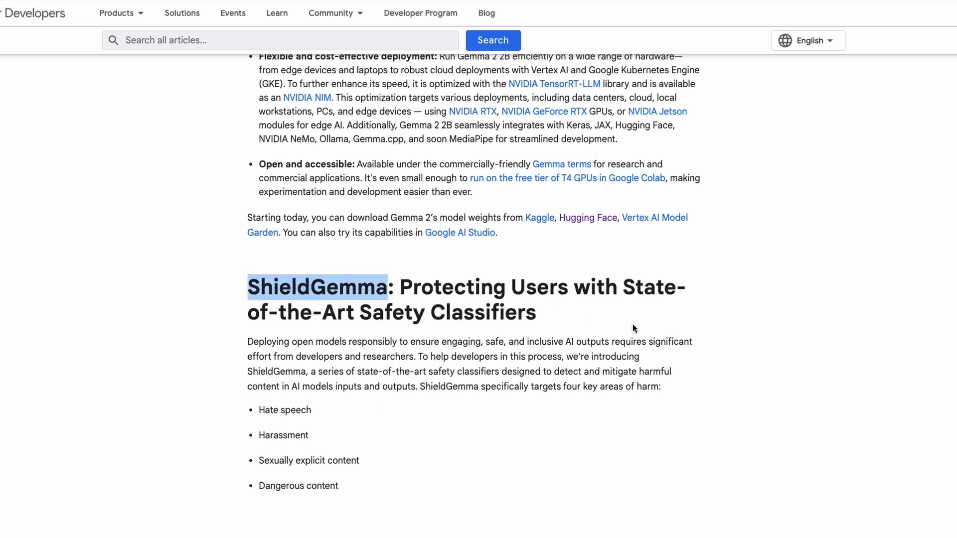
scroll(down, 3)
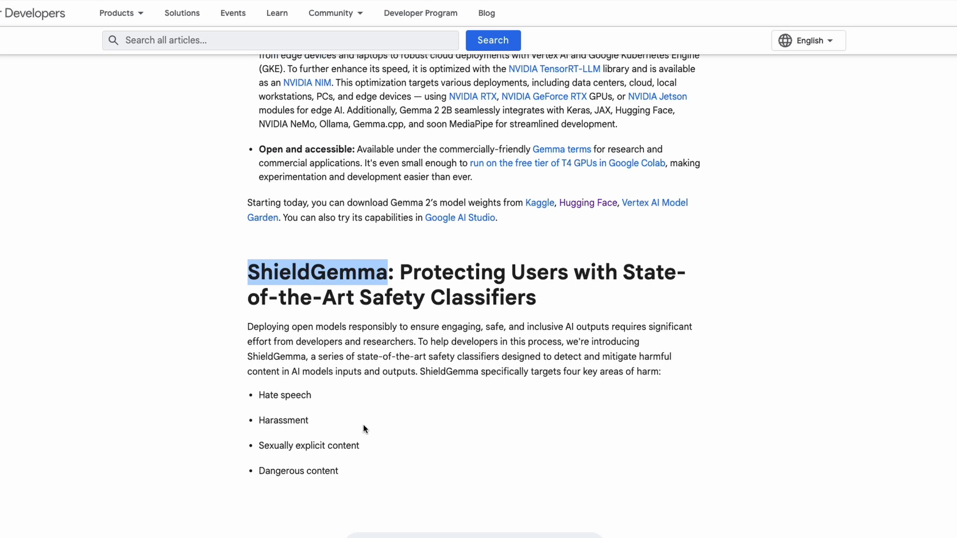
scroll(down, 3)
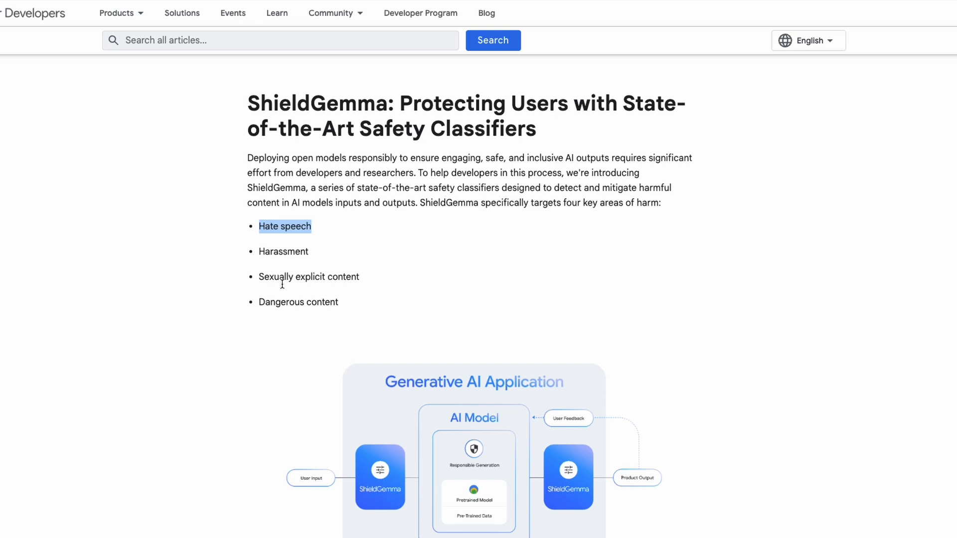
mouse_move(392, 323)
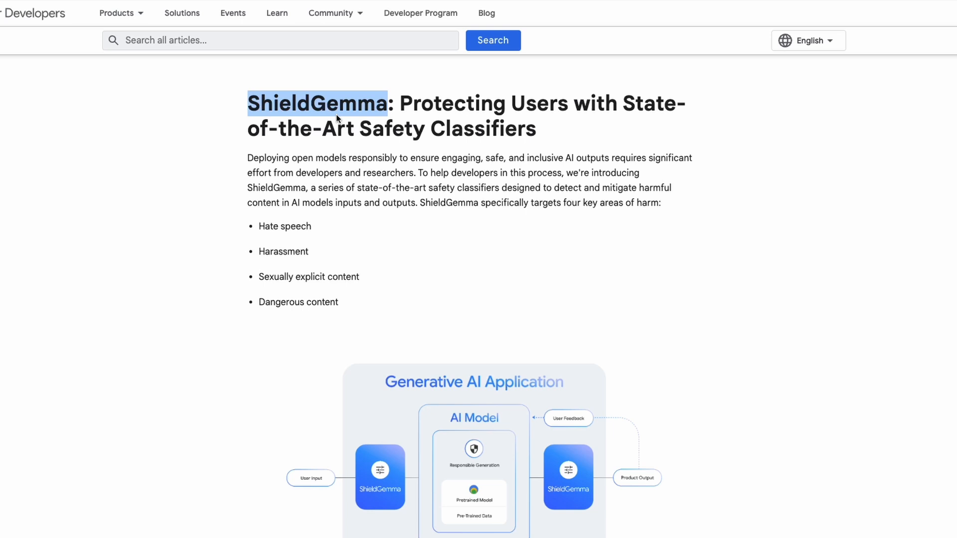
Step: Scroll past the ShieldGemma diagram to its benefits list and benchmark table
scroll(down, 3)
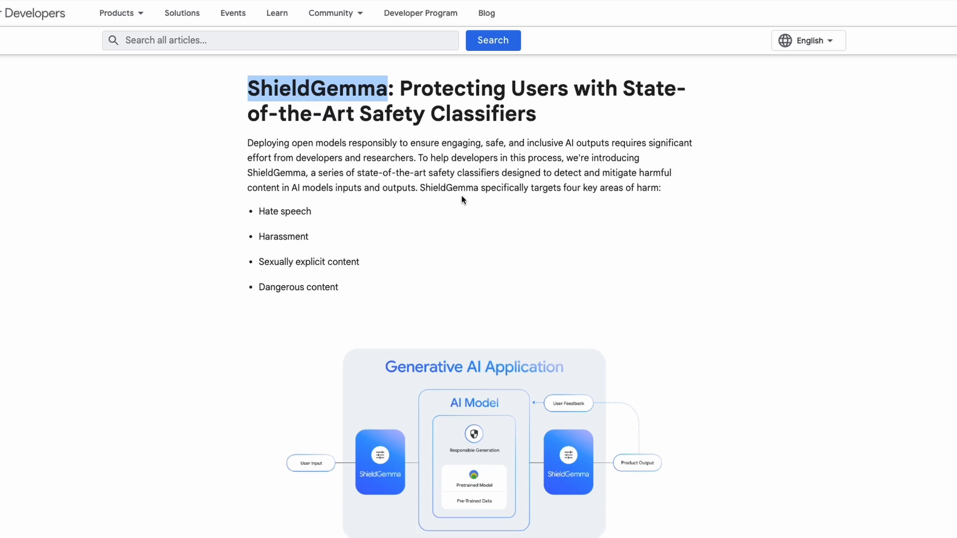
scroll(down, 3)
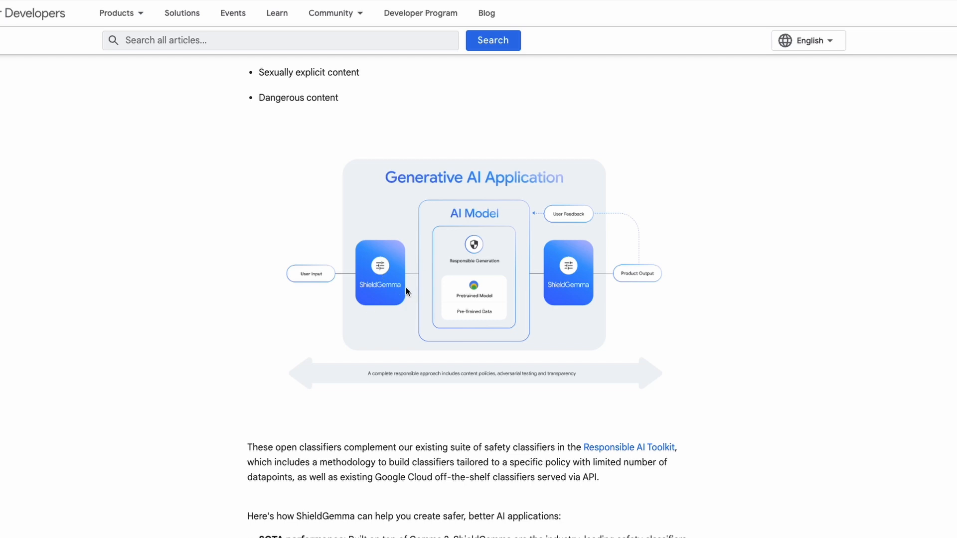
mouse_move(500, 257)
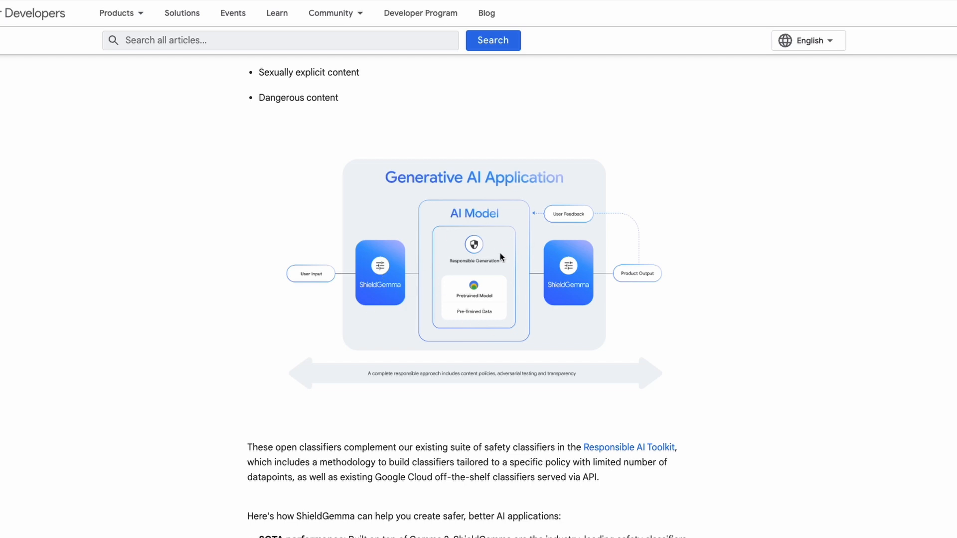
mouse_move(596, 296)
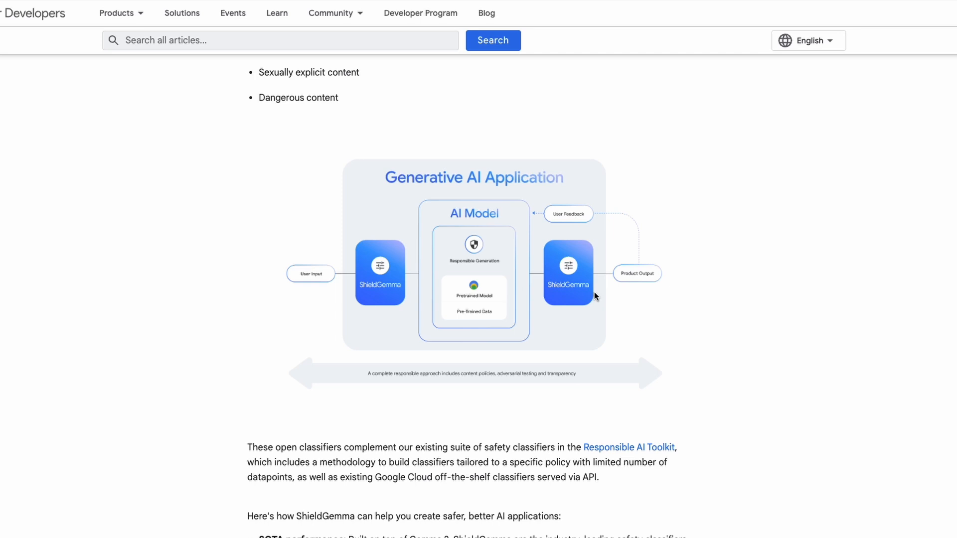
mouse_move(662, 282)
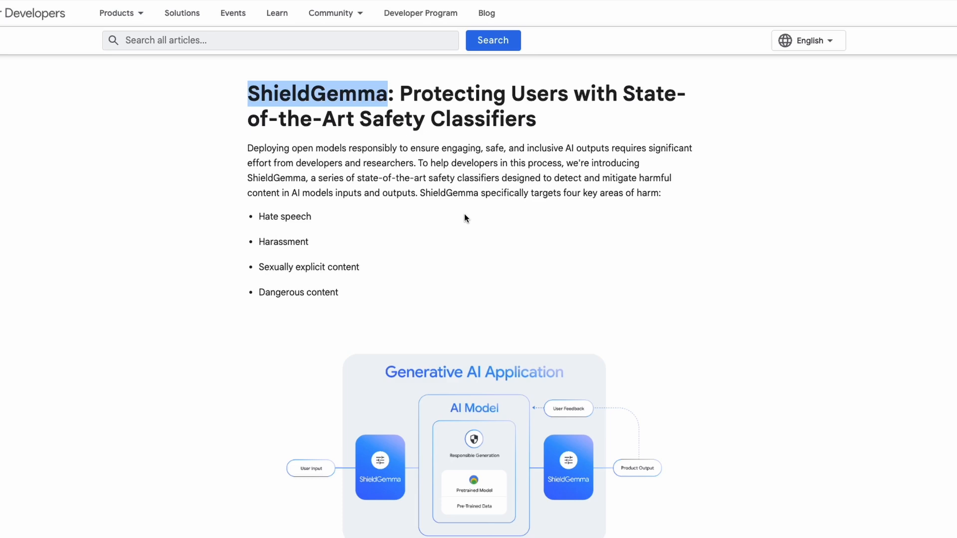
scroll(down, 3)
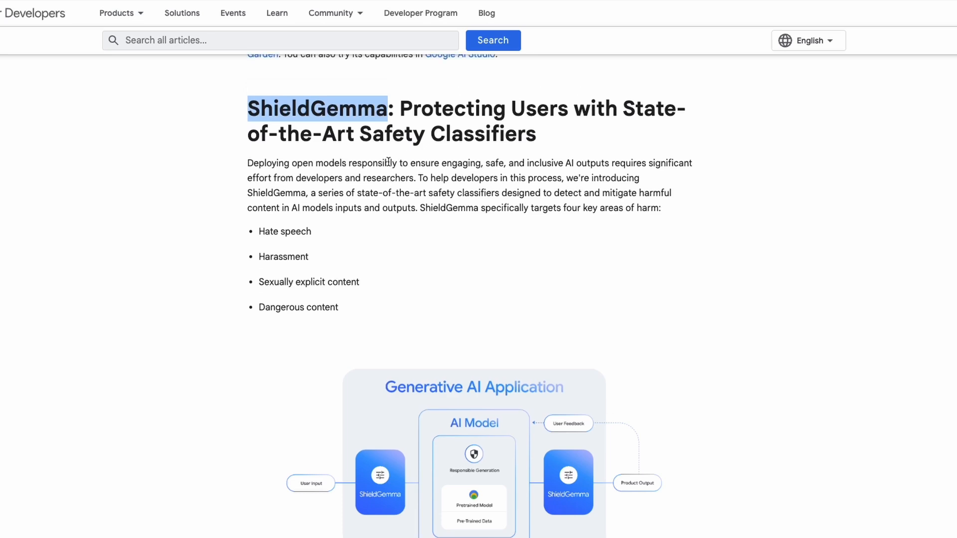
scroll(down, 3)
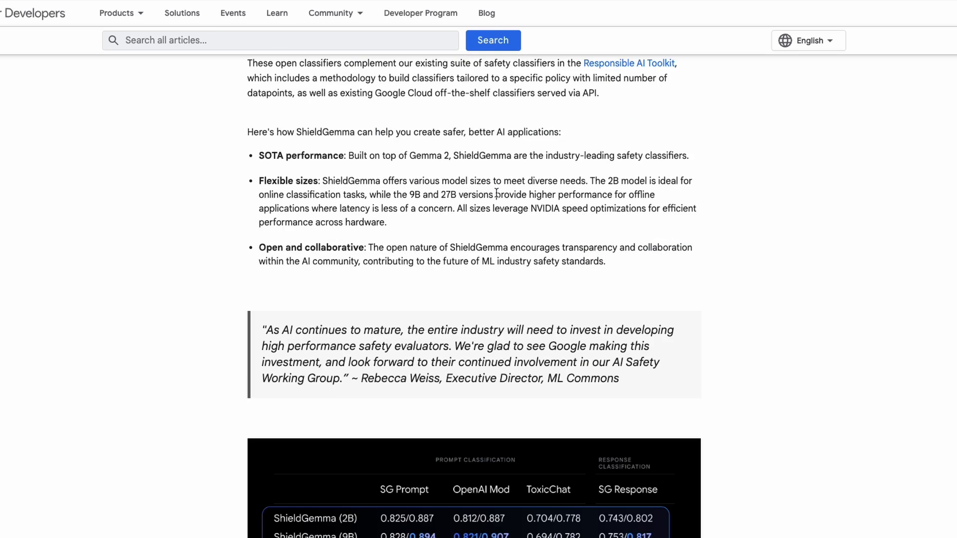
scroll(down, 3)
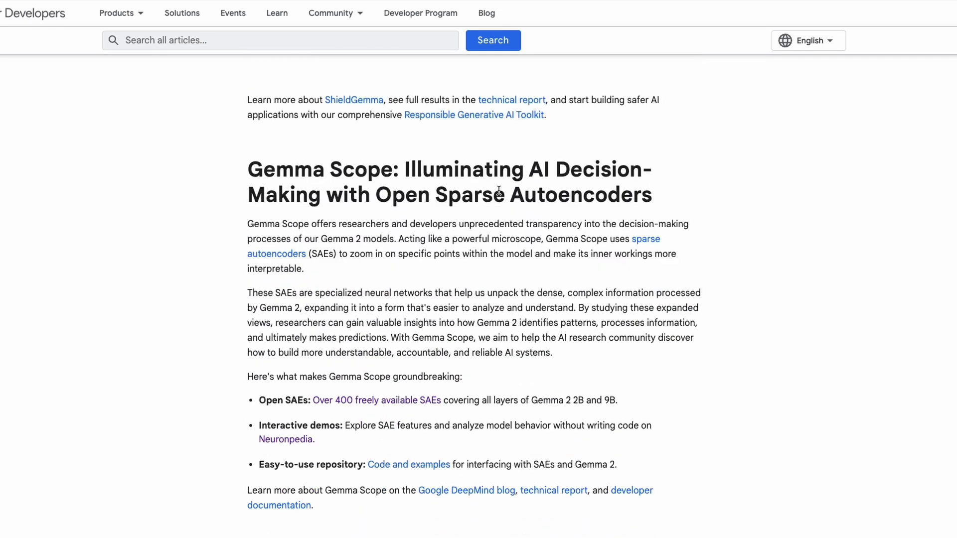
Step: Scroll down to the Gemma Scope heading on open sparse autoencoders
scroll(down, 3)
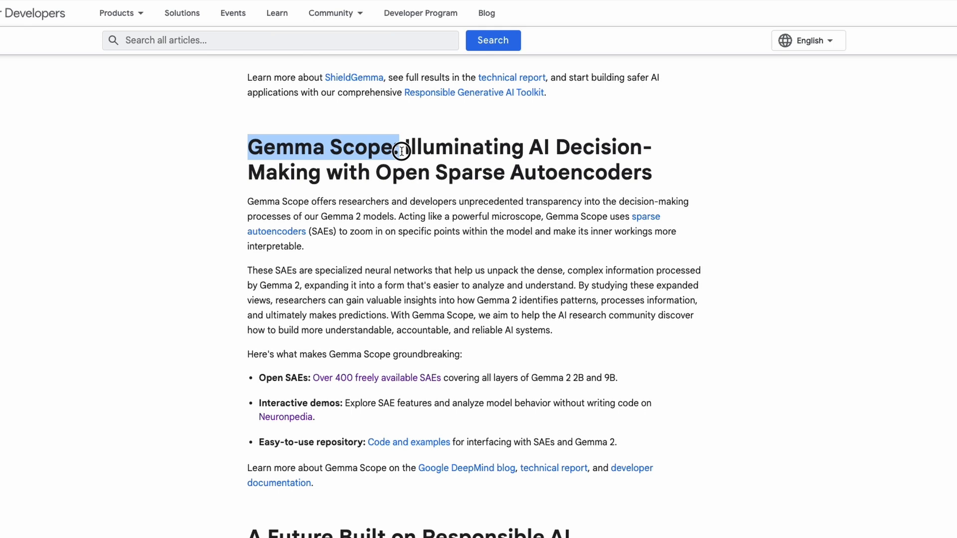
mouse_move(541, 160)
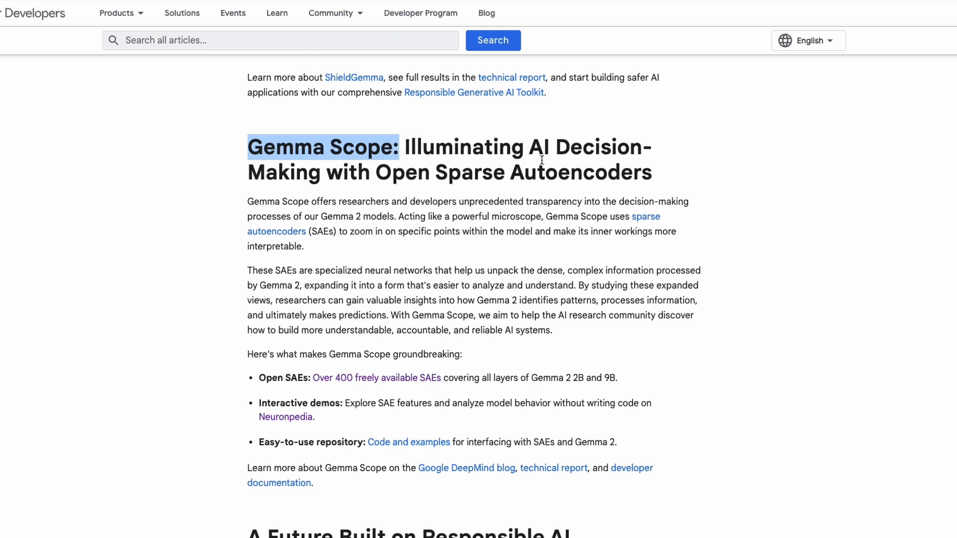
mouse_move(545, 151)
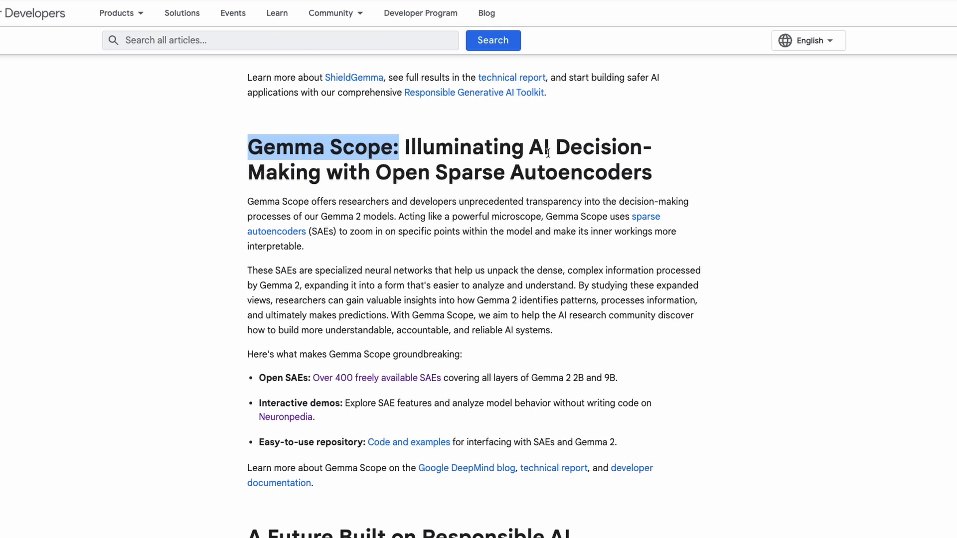
mouse_move(555, 152)
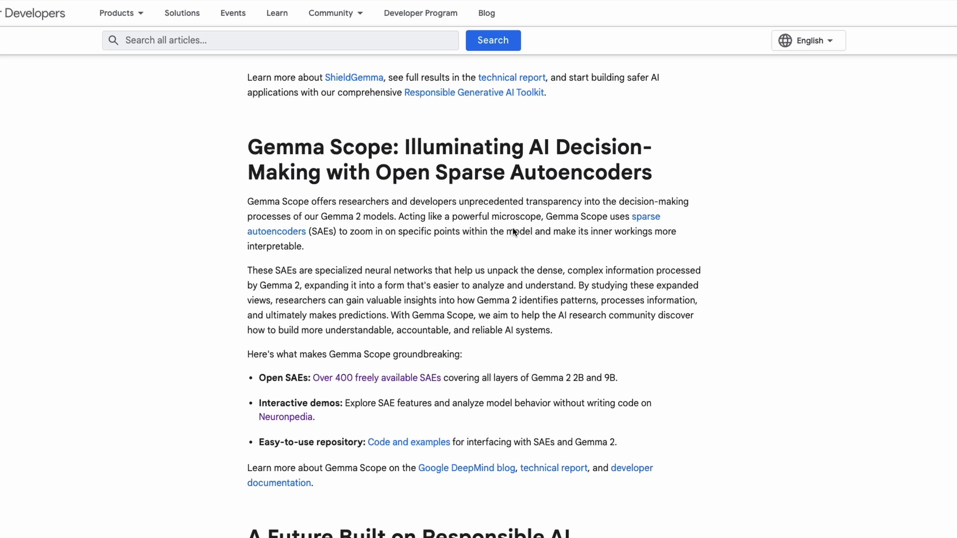
mouse_move(485, 255)
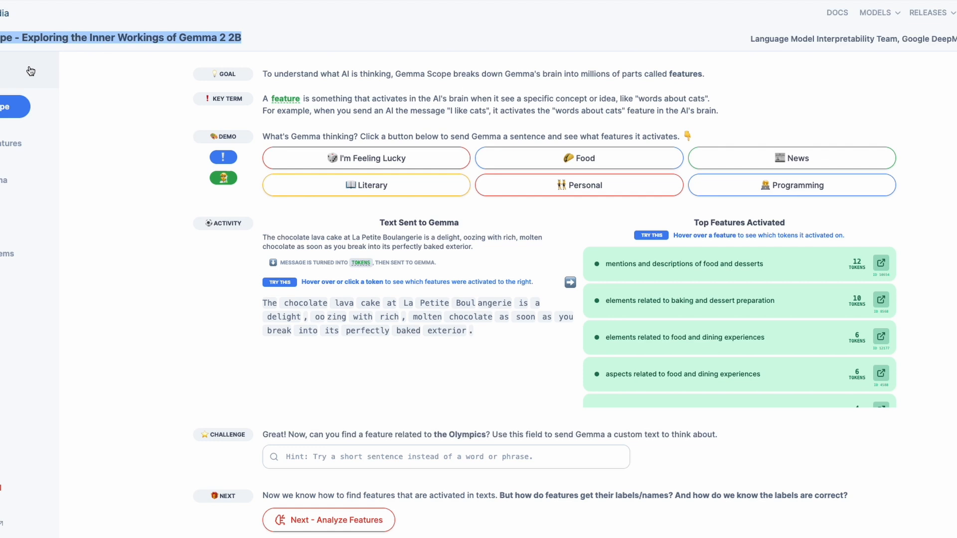
mouse_move(316, 112)
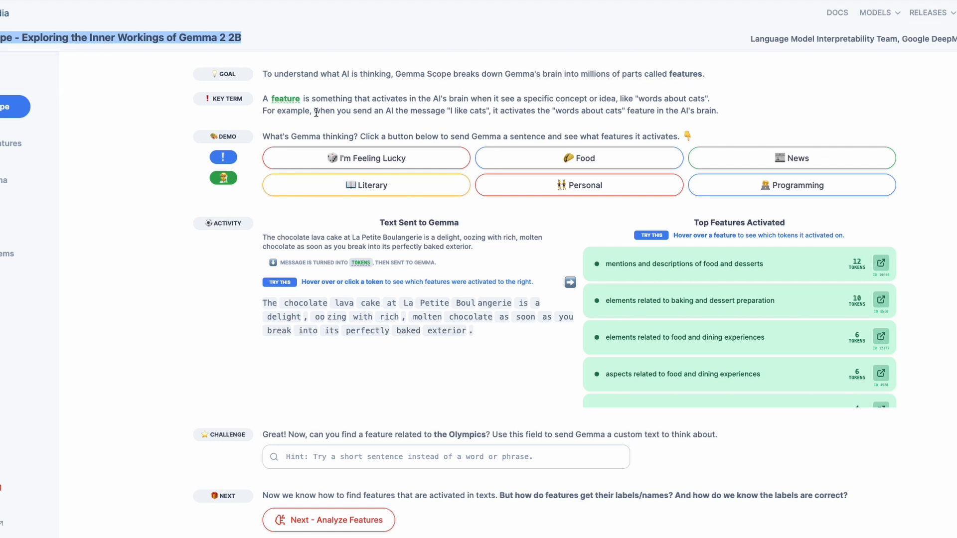
mouse_move(503, 133)
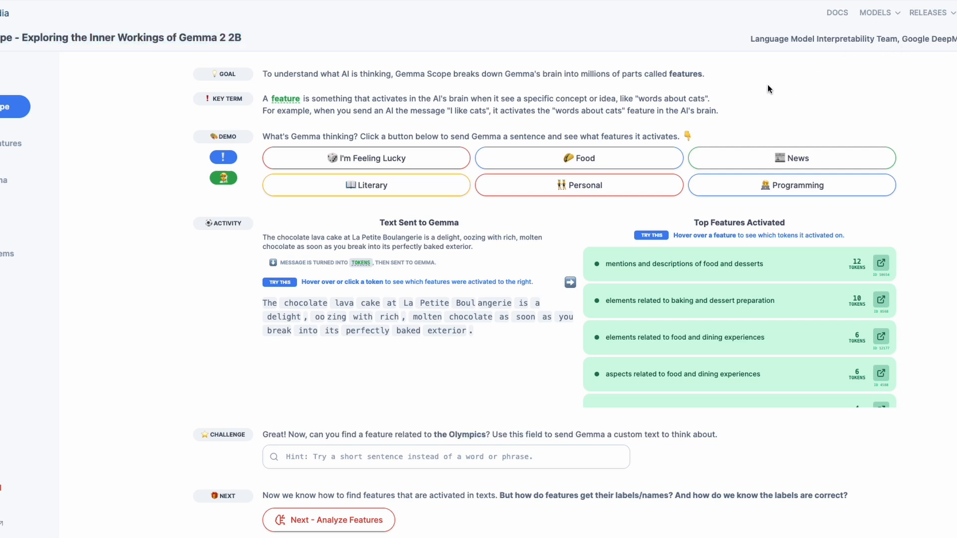
Step: Send the Programming example to Gemma and view features activated by the function token
click(790, 185)
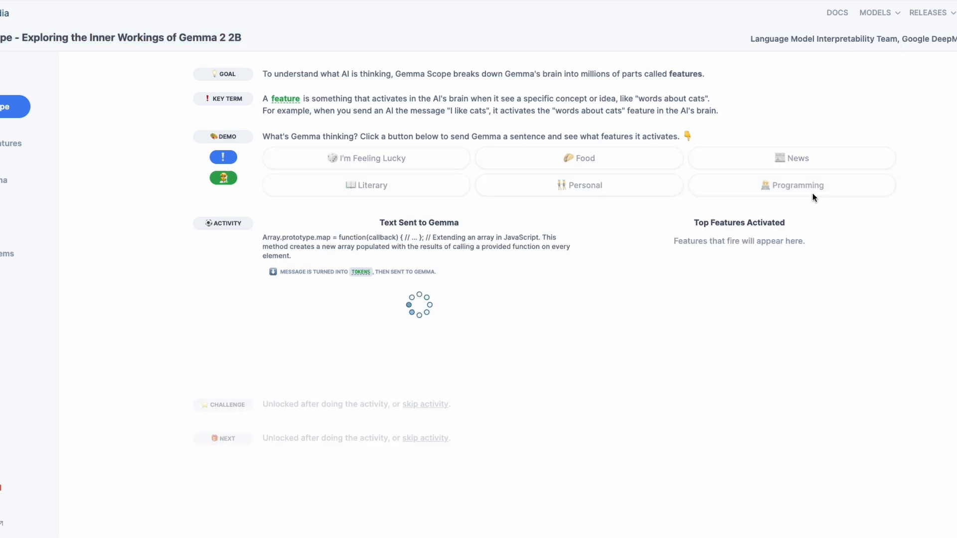
click(791, 185)
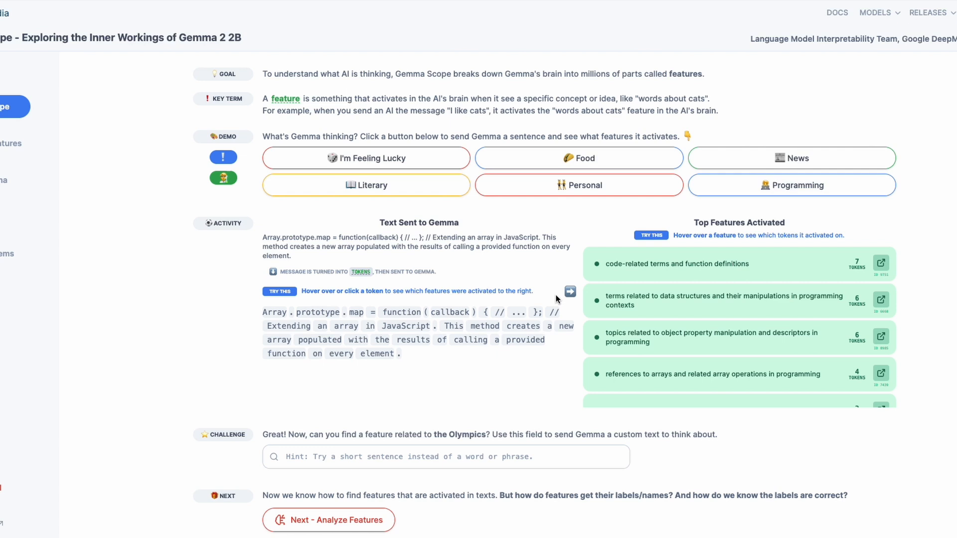
mouse_move(895, 249)
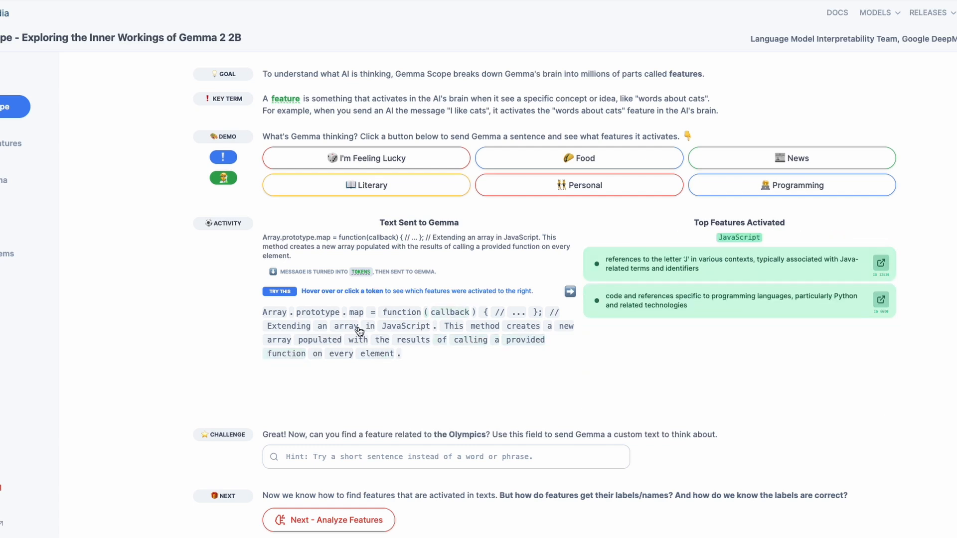
click(401, 312)
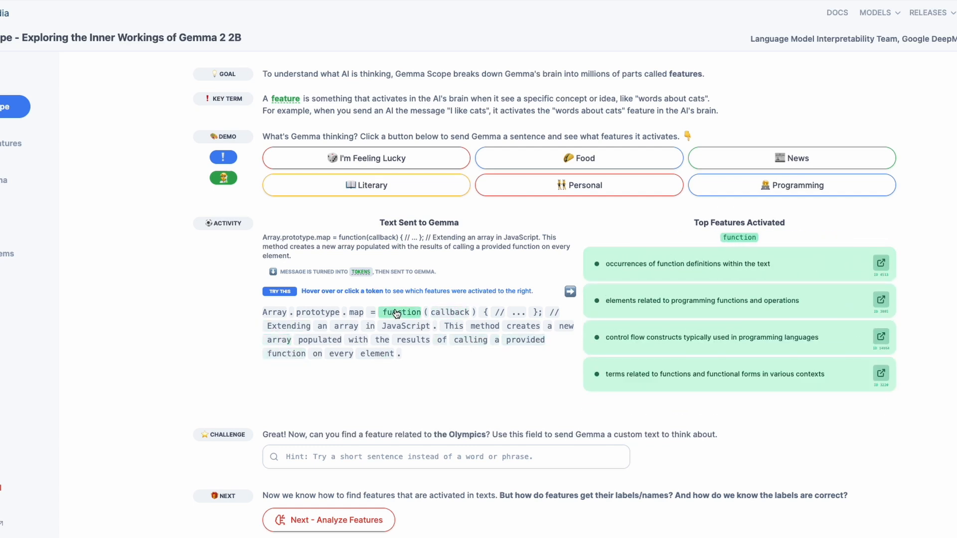
click(401, 312)
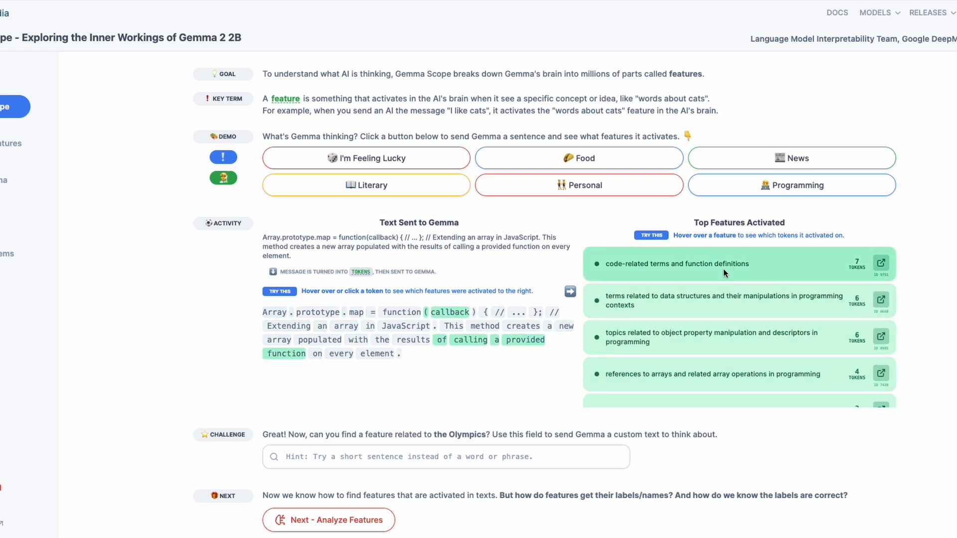
mouse_move(714, 374)
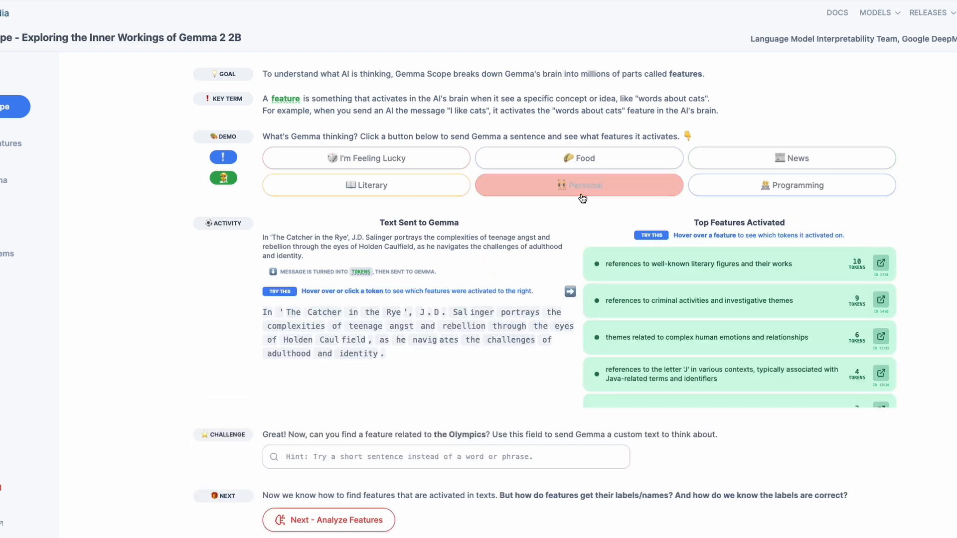
mouse_move(680, 305)
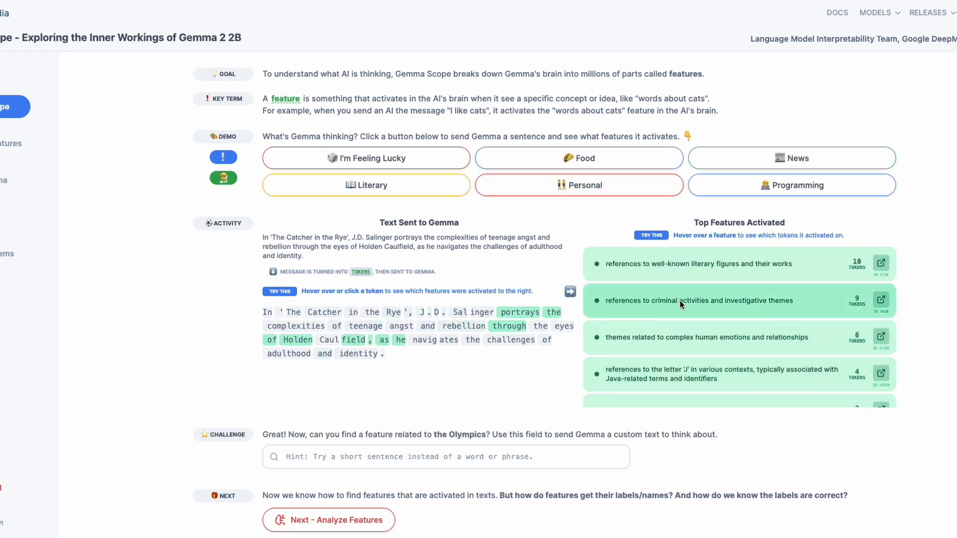
mouse_move(678, 338)
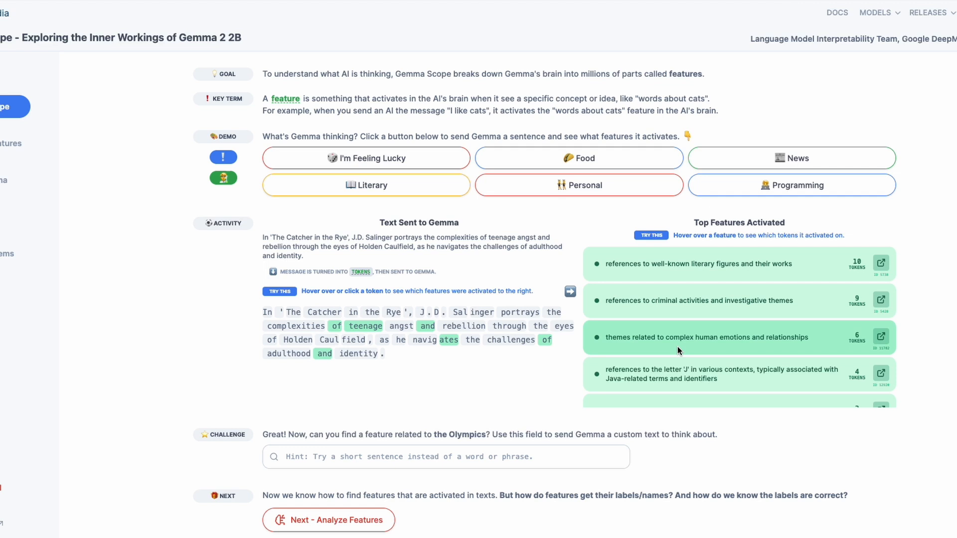
mouse_move(671, 373)
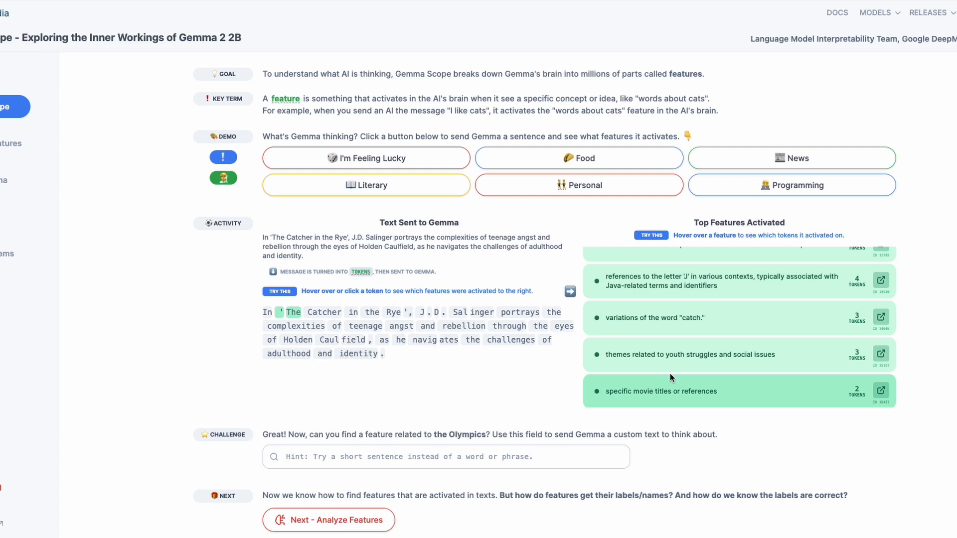
Step: Scroll the feature list for the Catcher in the Rye sentence
scroll(down, 3)
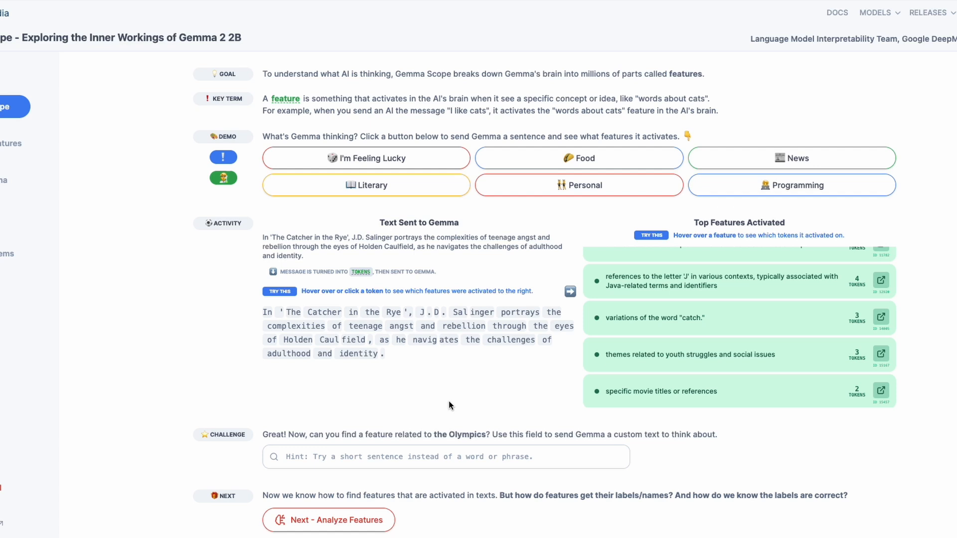
mouse_move(858, 24)
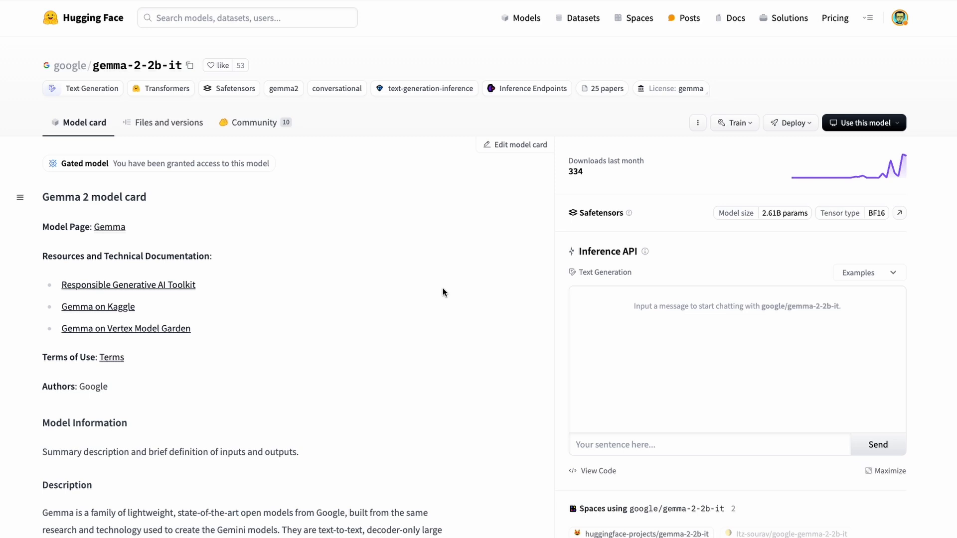
mouse_move(833, 9)
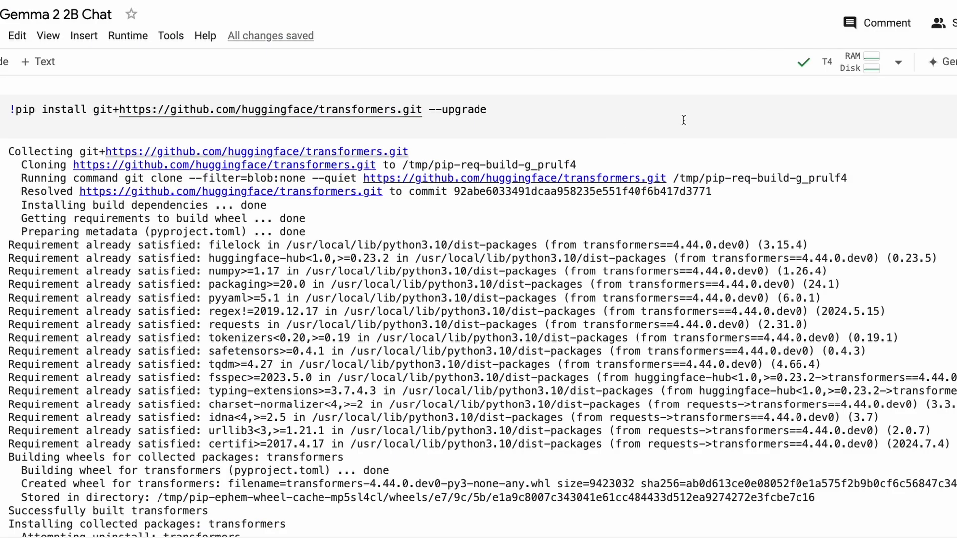
mouse_move(249, 62)
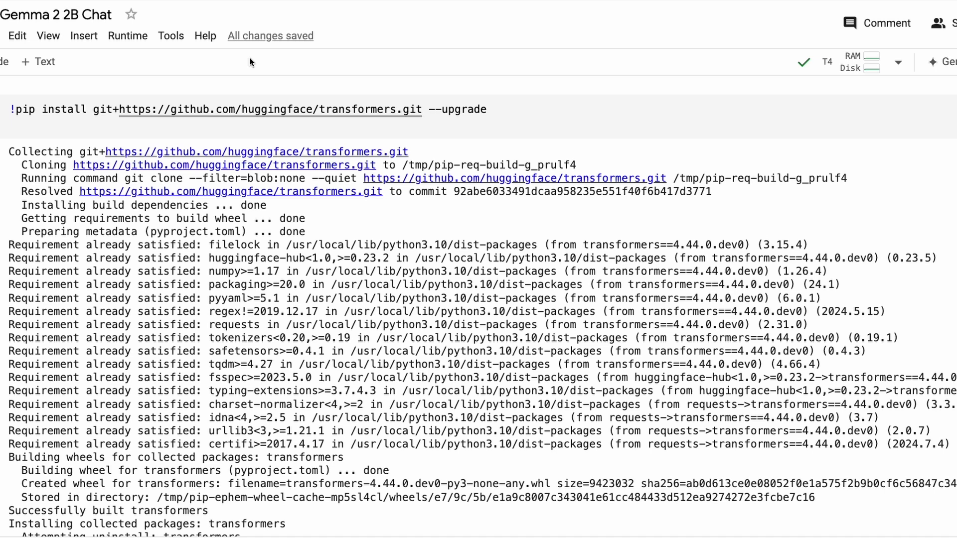
Step: Confirm the runtime is T4 GPU and highlight 'transformers' in the pip install command
click(127, 35)
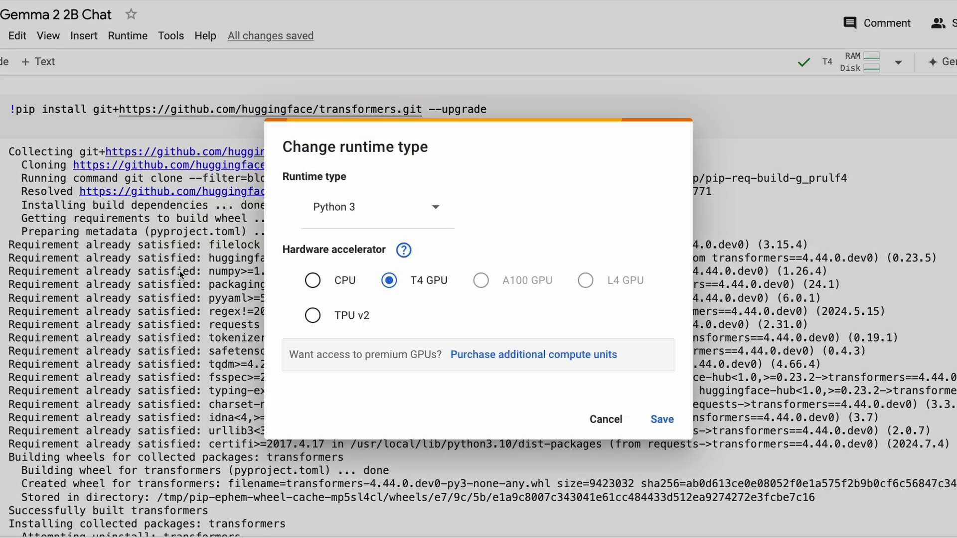
mouse_move(676, 398)
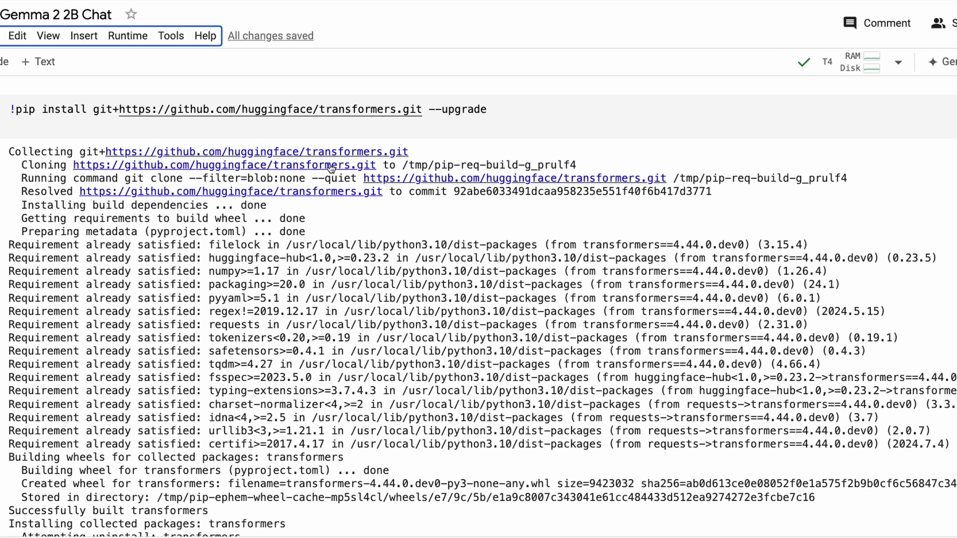
double_click(358, 110)
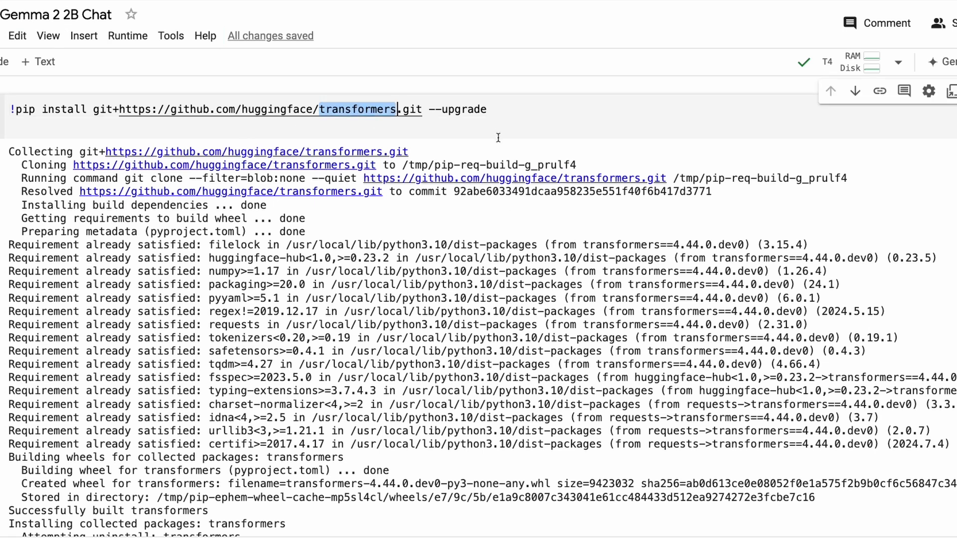
scroll(down, 3)
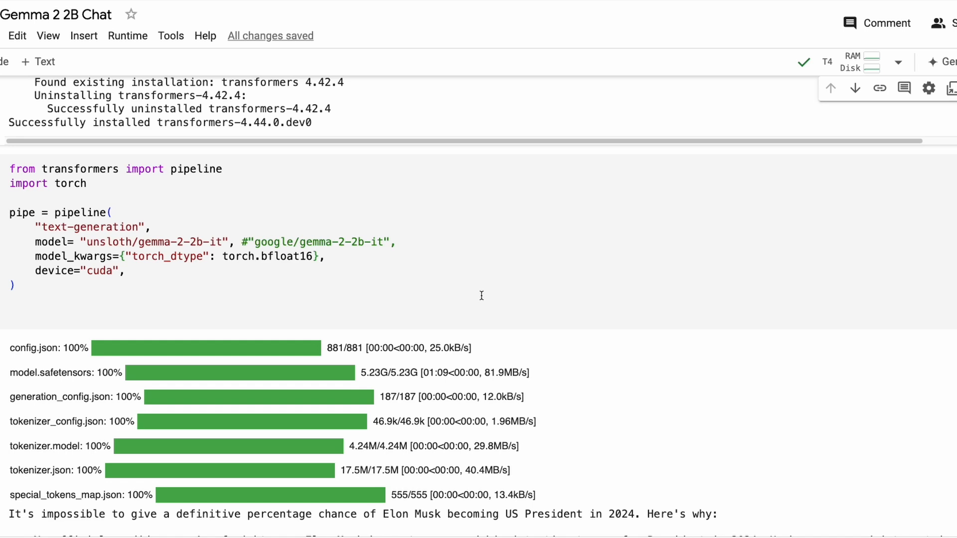
mouse_move(261, 272)
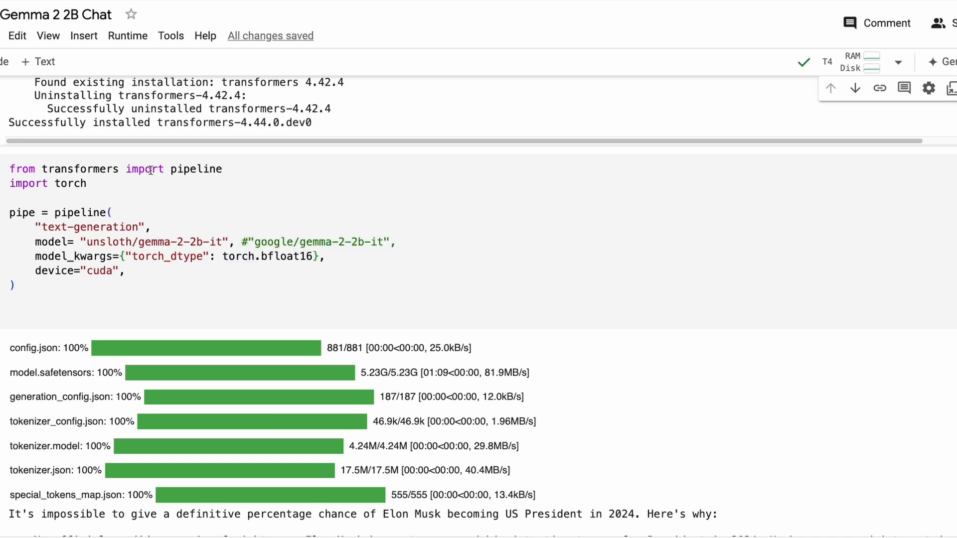
click(150, 227)
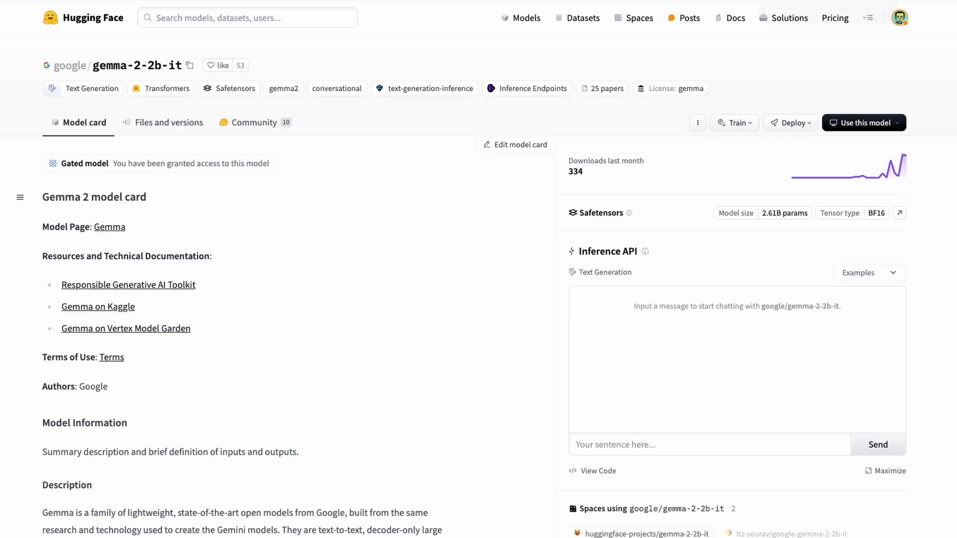
mouse_move(218, 164)
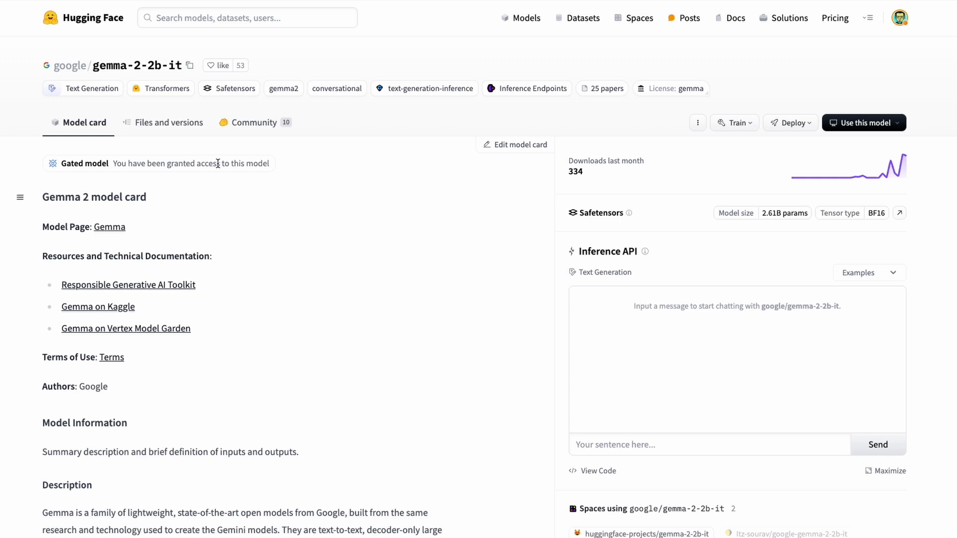
mouse_move(219, 163)
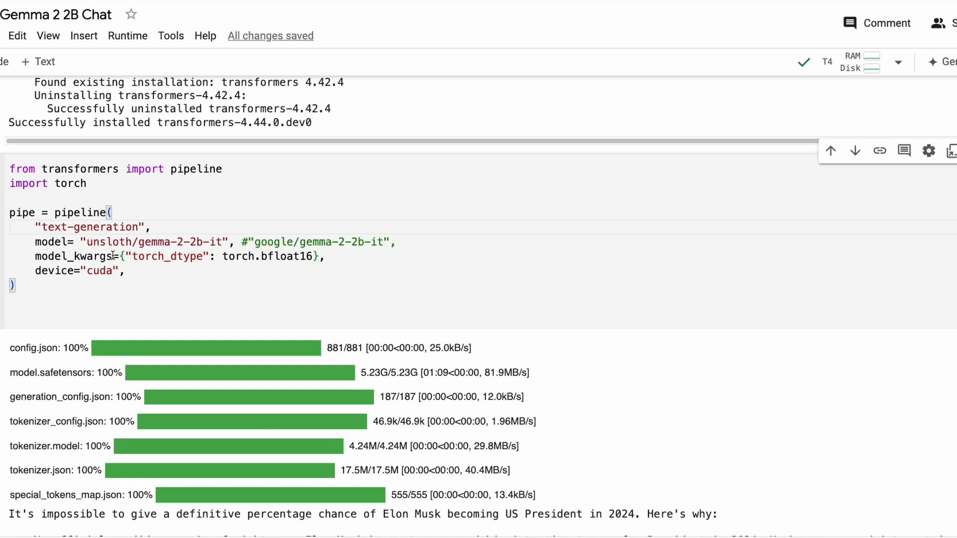
Step: Review the pipeline cell loading unsloth/gemma-2-2b-it and move to the Elon Musk prompt cell
drag(120, 256, 323, 256)
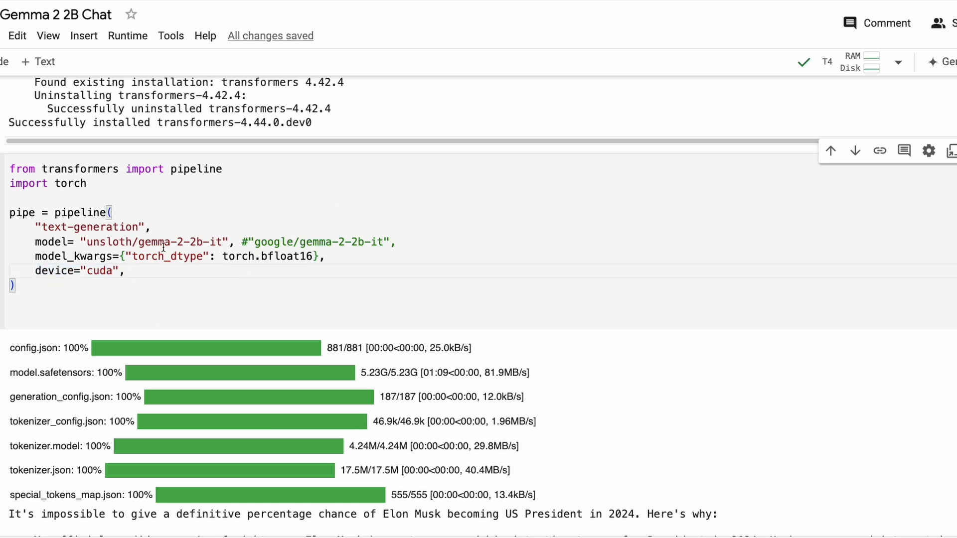
scroll(down, 3)
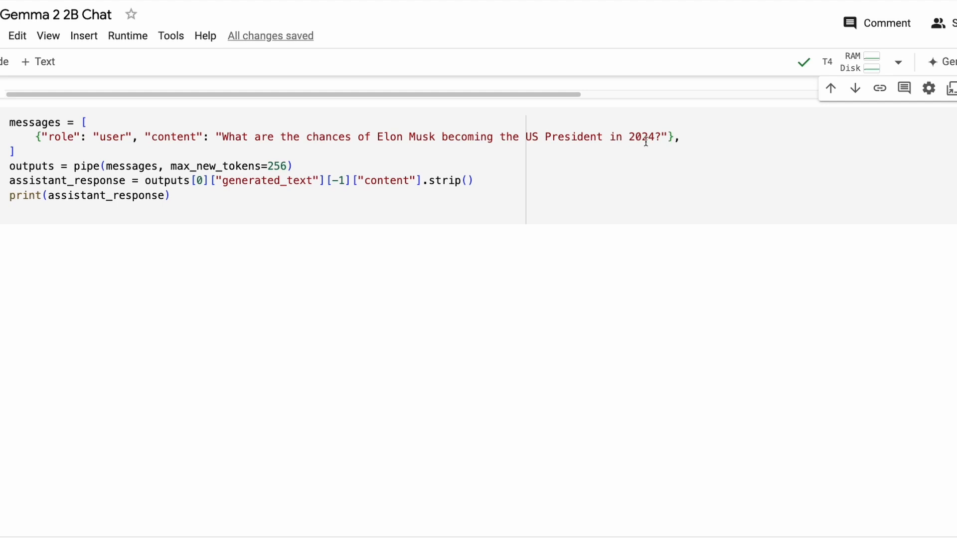
double_click(130, 167)
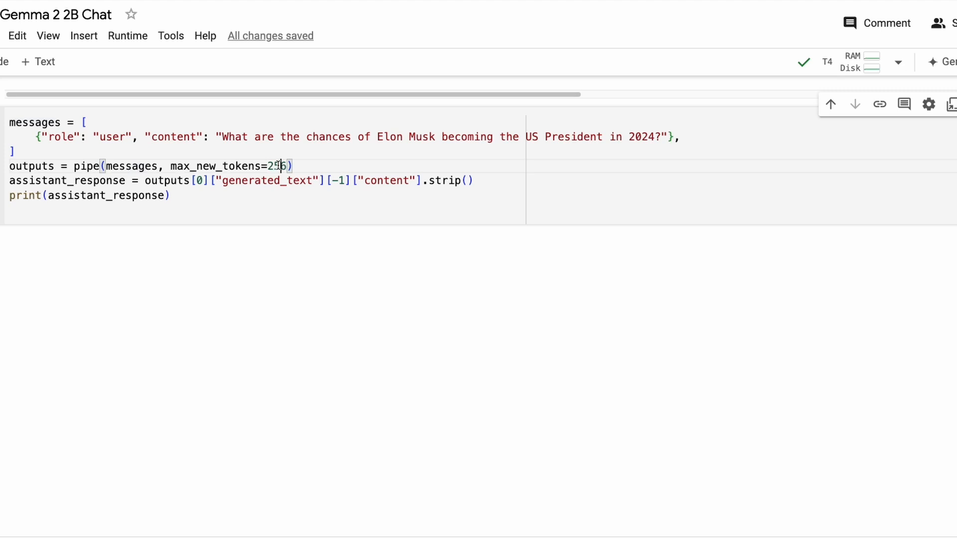
double_click(277, 166)
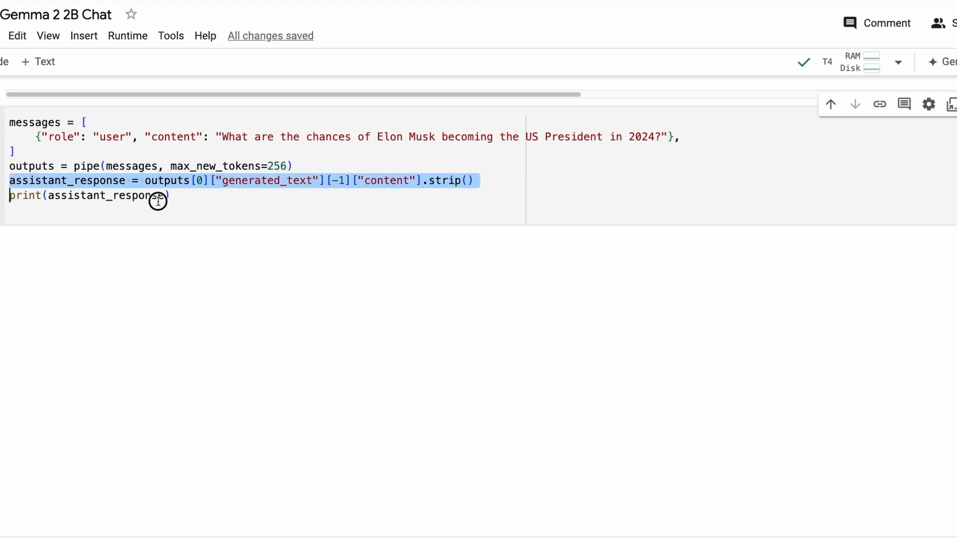
click(174, 195)
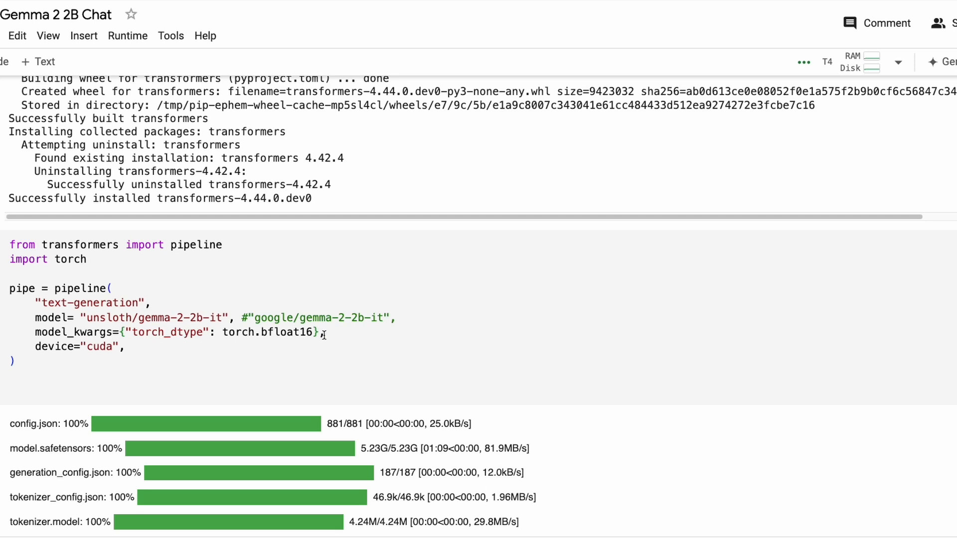
Step: Read Gemma's printed answer on Elon Musk's 2024 presidential chances, scrolling across its long output lines
scroll(down, 3)
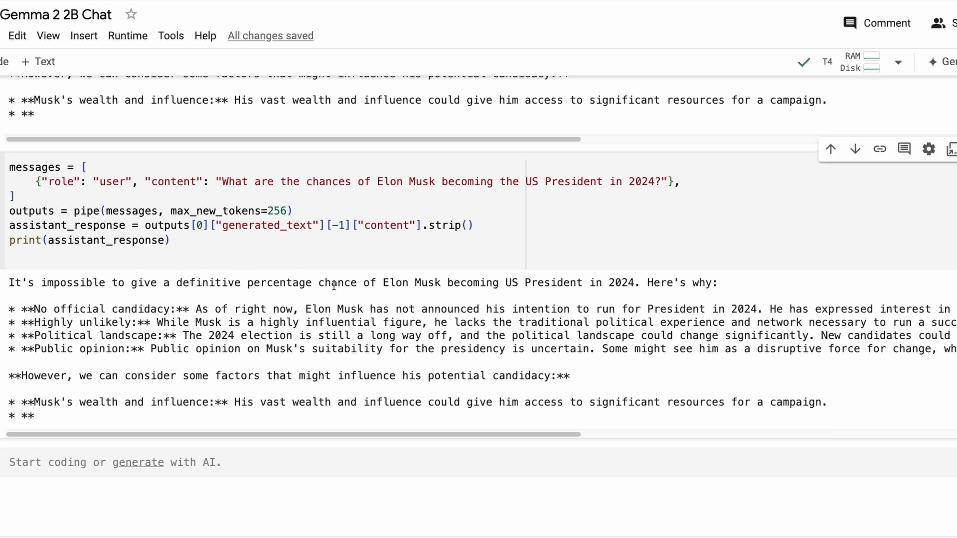
drag(319, 282, 639, 282)
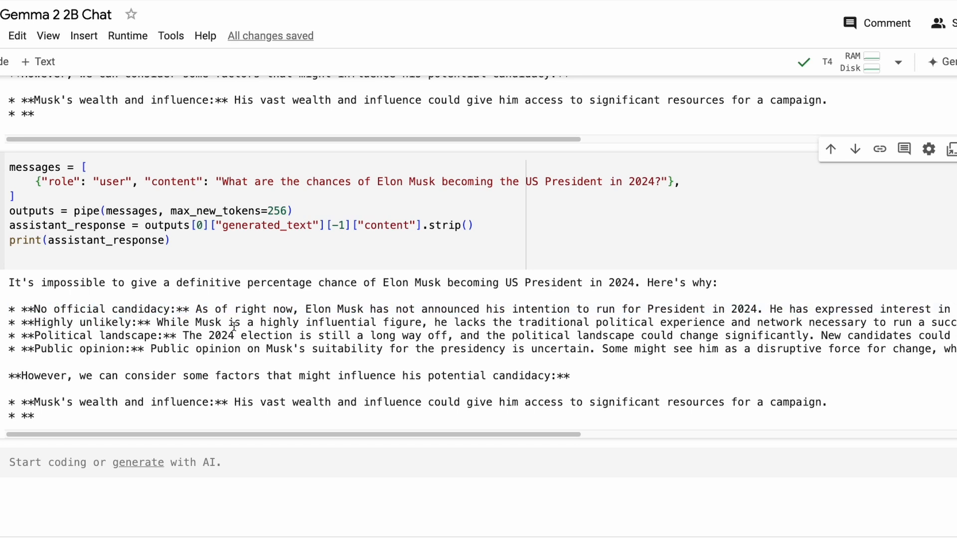
mouse_move(552, 432)
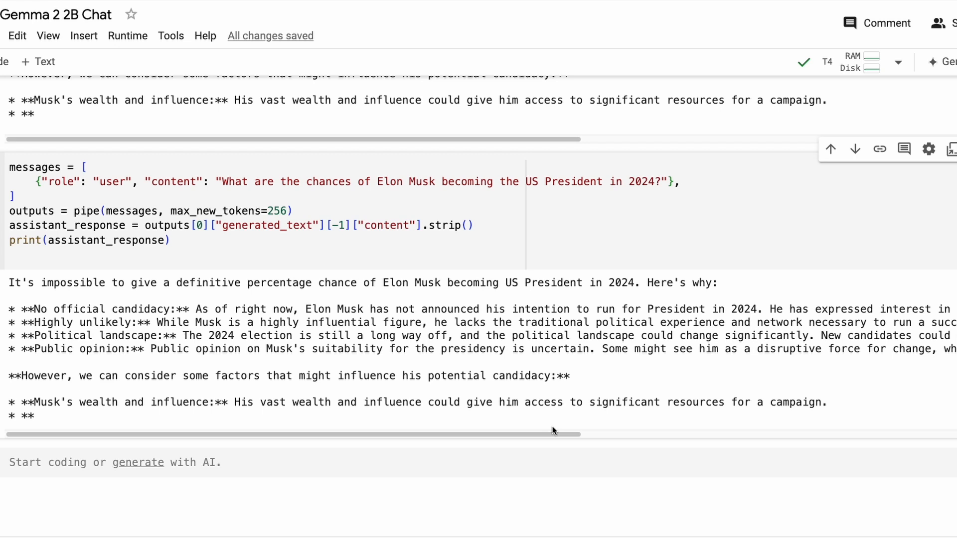
drag(552, 434, 717, 434)
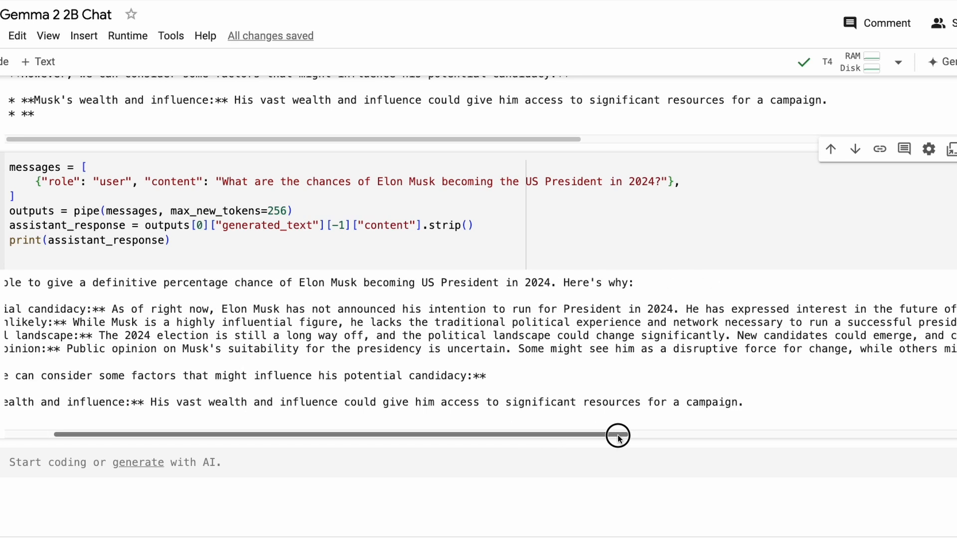
drag(617, 435, 860, 436)
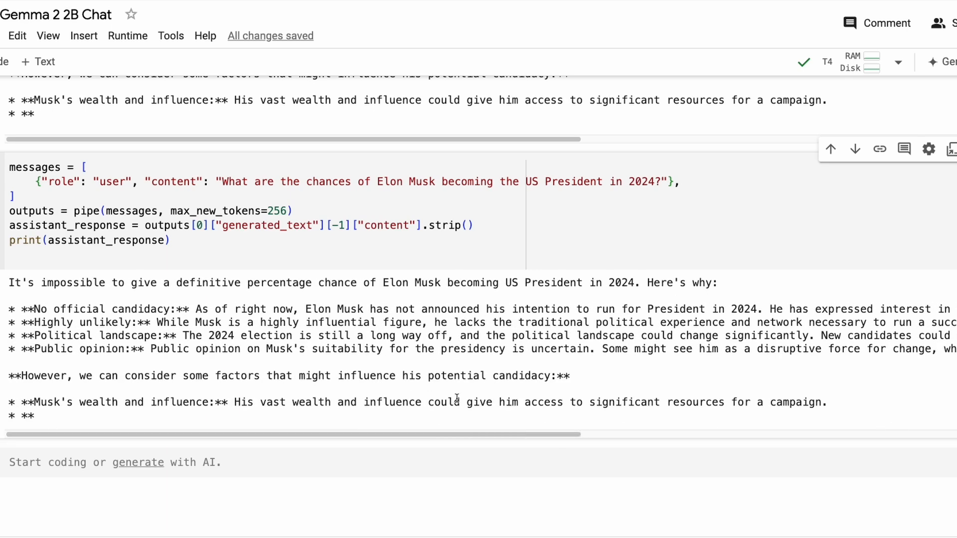
scroll(down, 3)
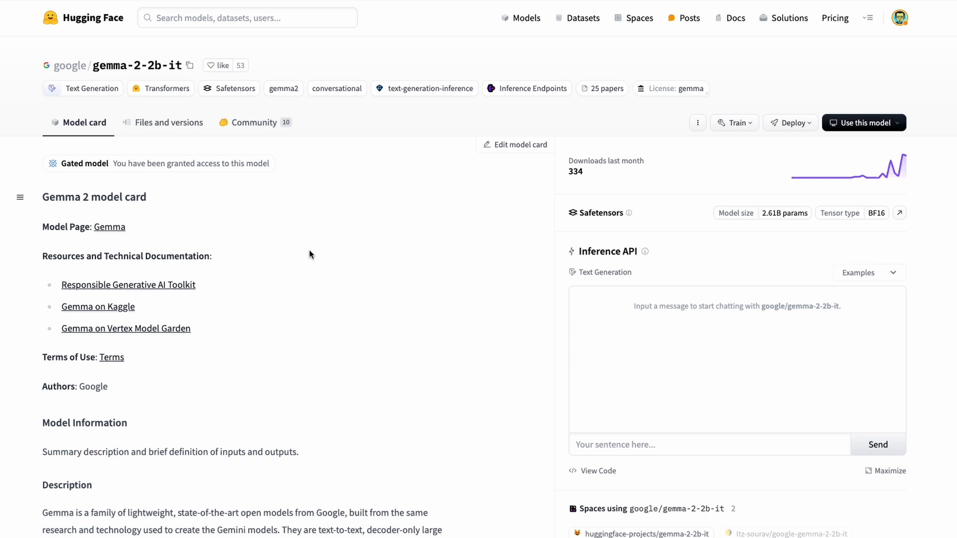
mouse_move(350, 307)
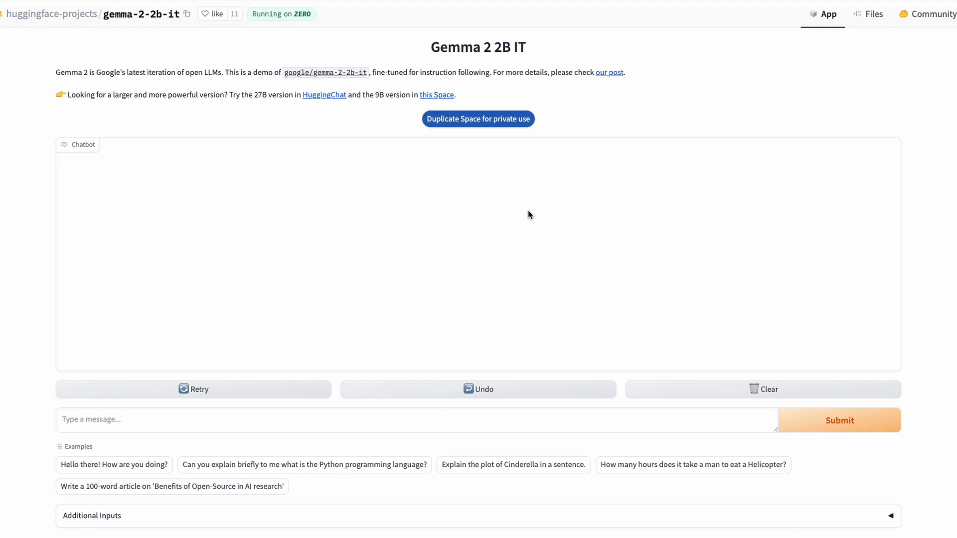
mouse_move(530, 214)
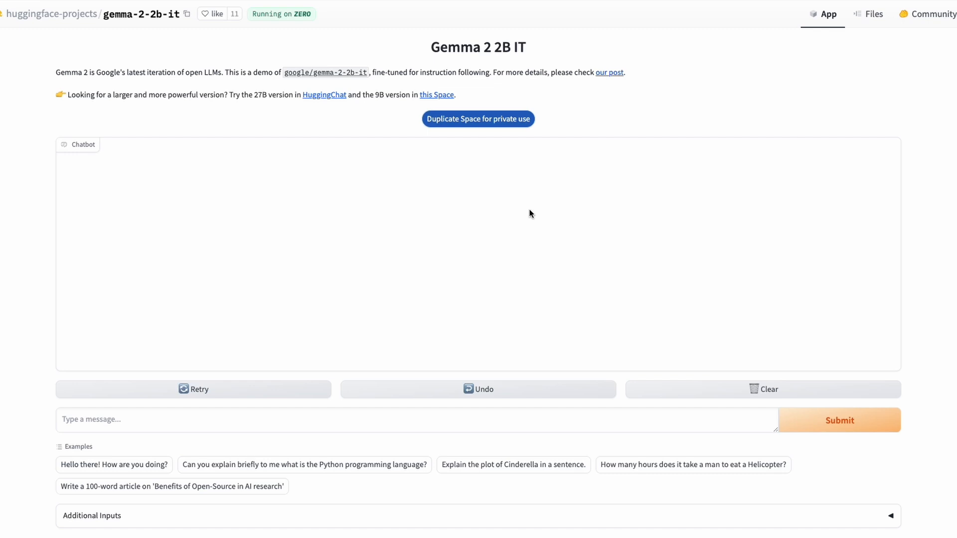
Step: Ask the Gemma 2 2B IT chat to 'Write a plot of Cinderalla by Christopher Nolan' and read the reply
click(301, 420)
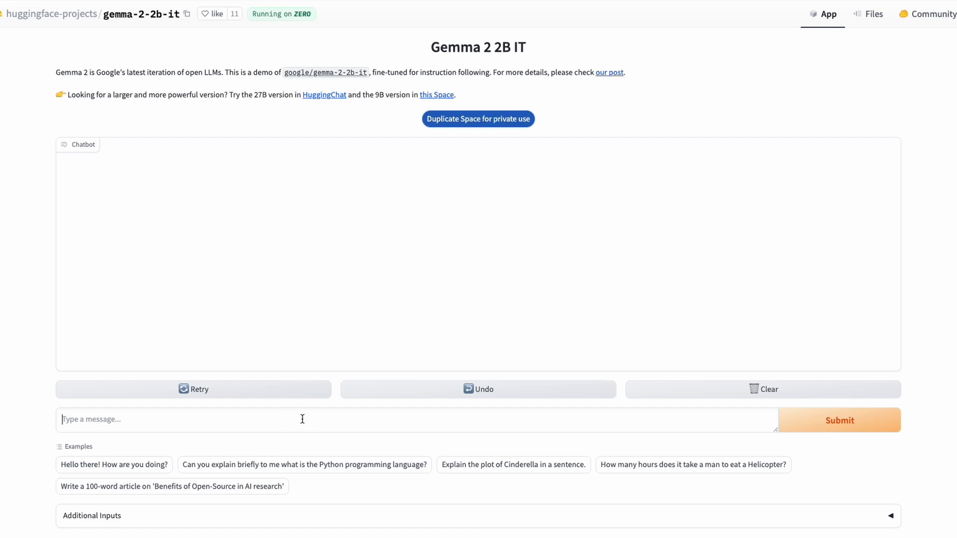
text(Write a plot of)
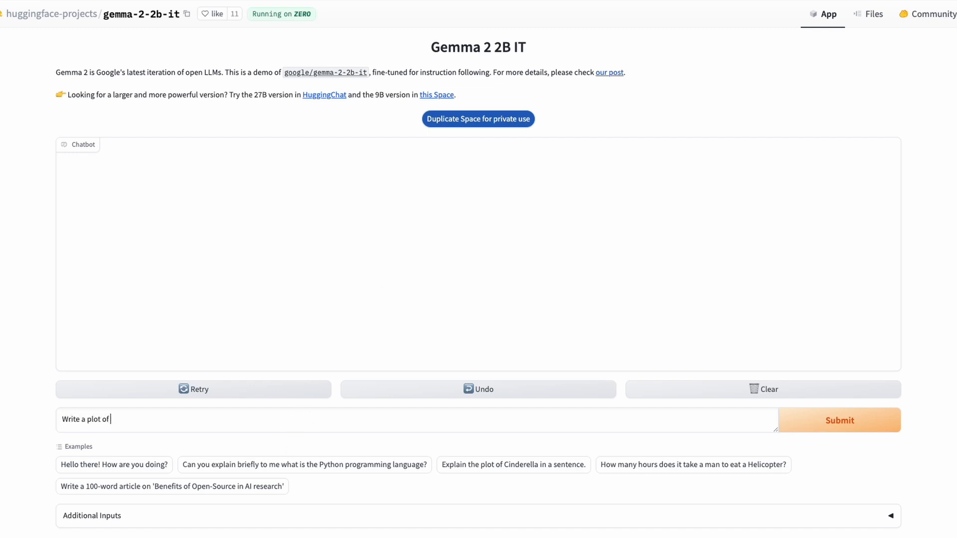
text(Cinderalla by Chr)
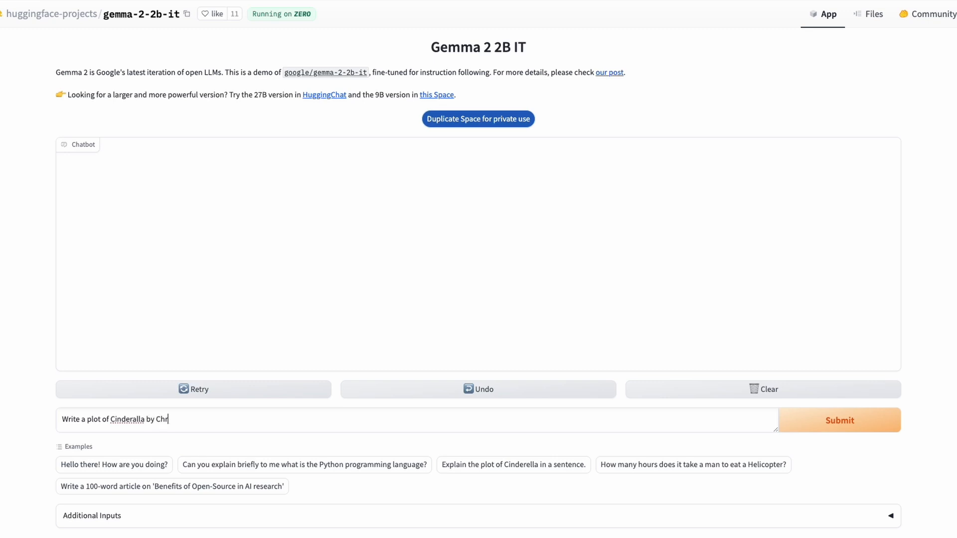
text(istopher No)
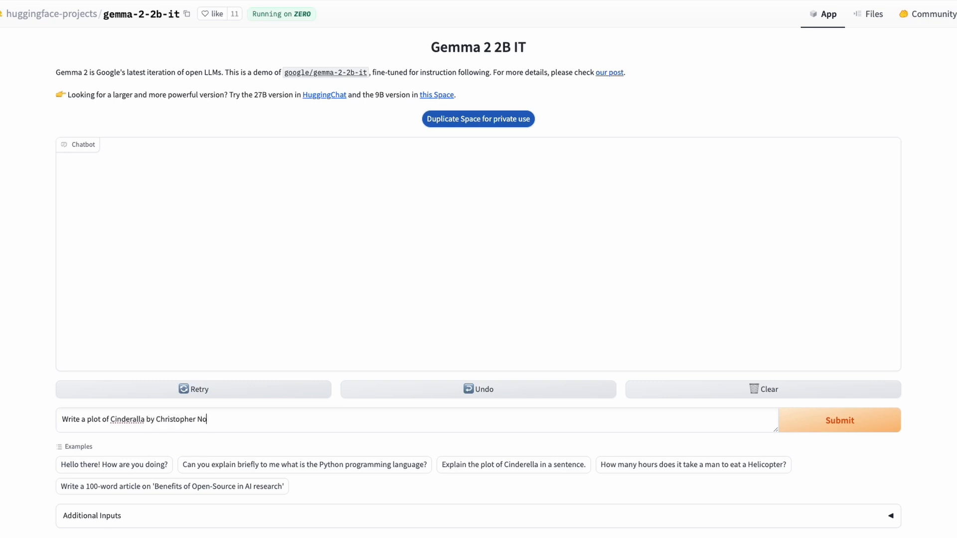
click(839, 419)
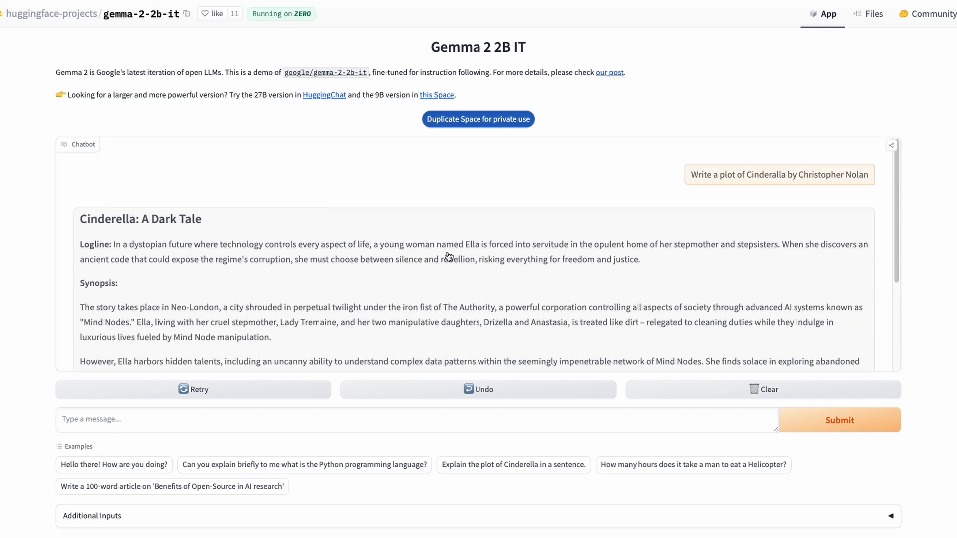
mouse_move(610, 252)
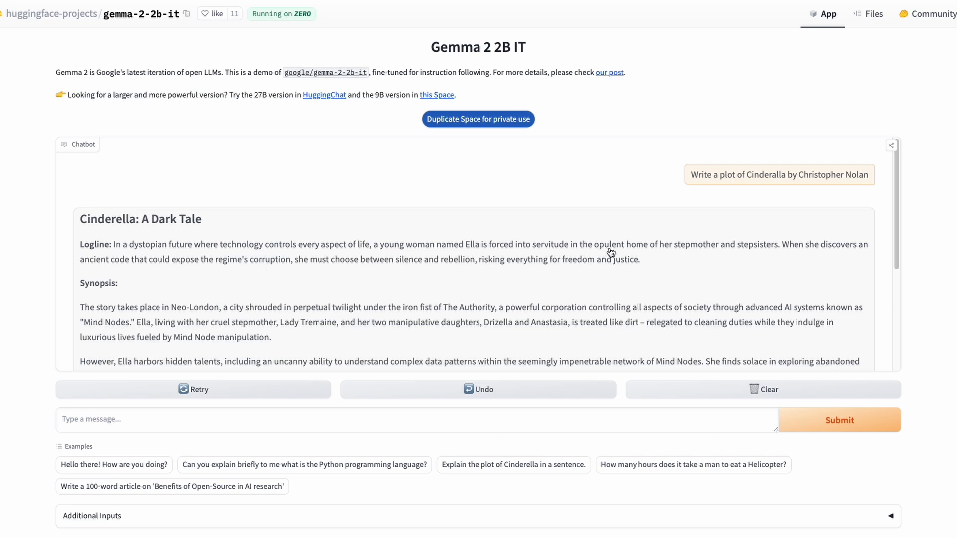
scroll(down, 3)
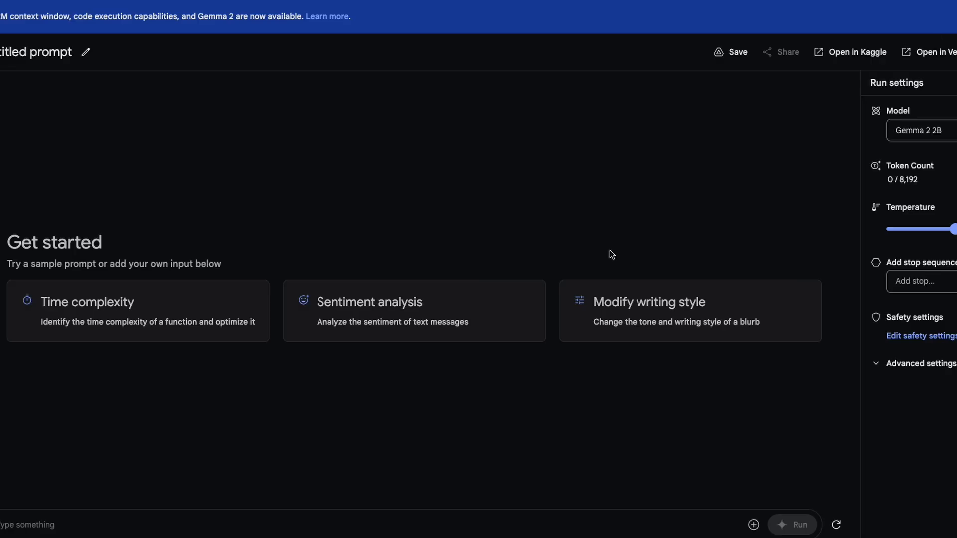
mouse_move(931, 150)
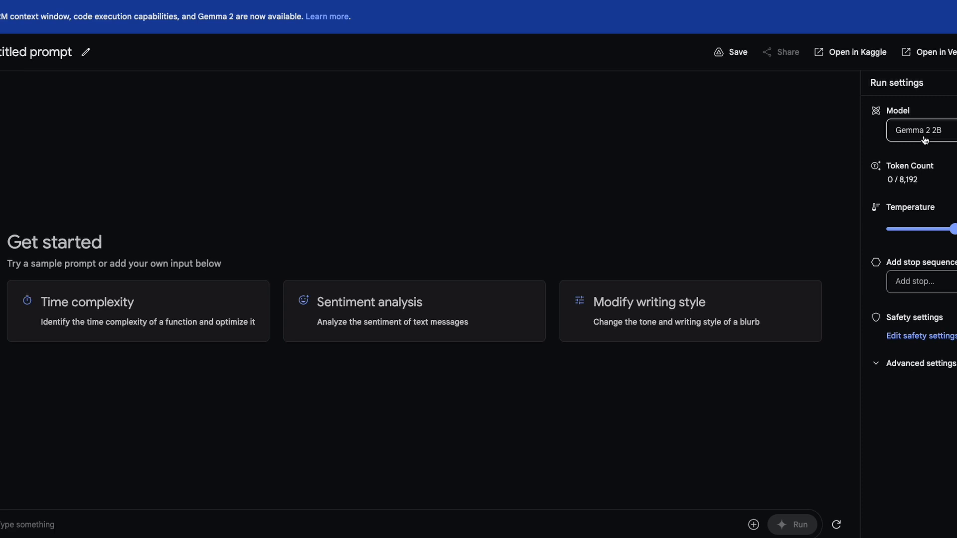
Step: Ask Gemma 2 2B 'who are you?' in AI Studio and get its self-introduction
click(915, 129)
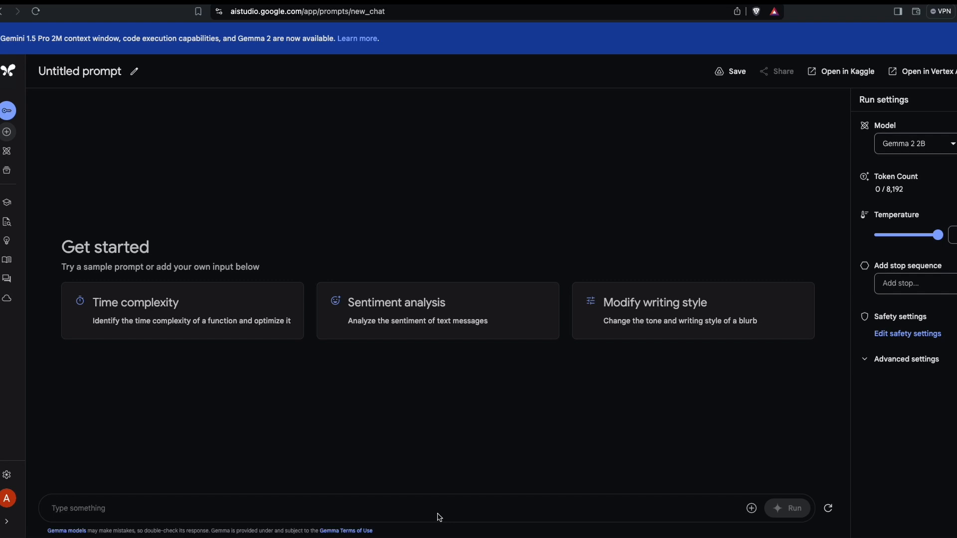
text(who are)
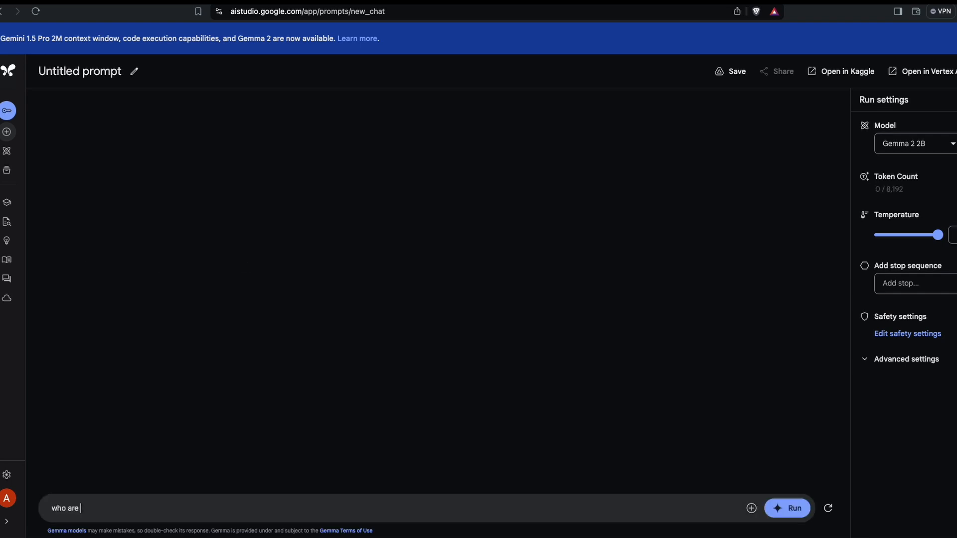
text(you?)
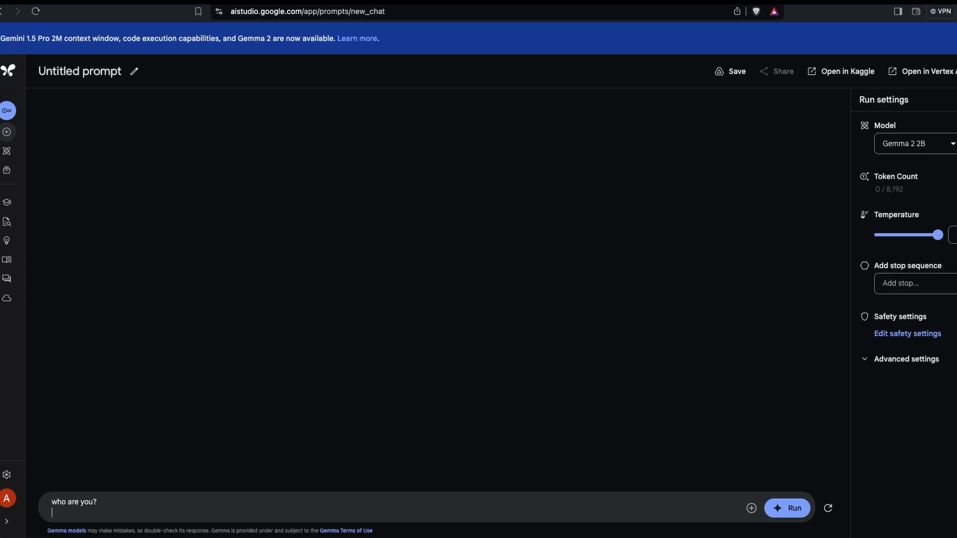
click(787, 507)
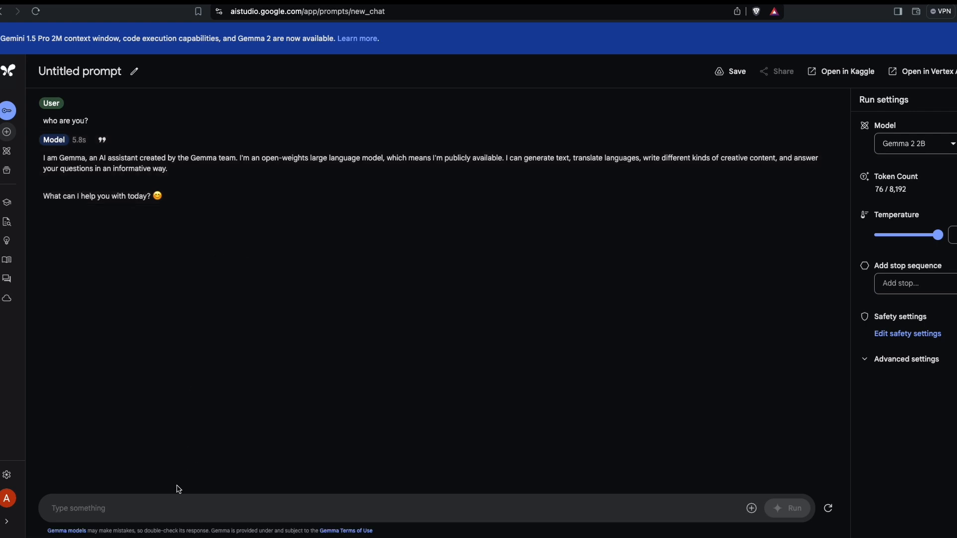
Step: Ask Gemma 'can you translate - this guy is not sleeping in tamil' and get the Tamil translation
text(can you trans)
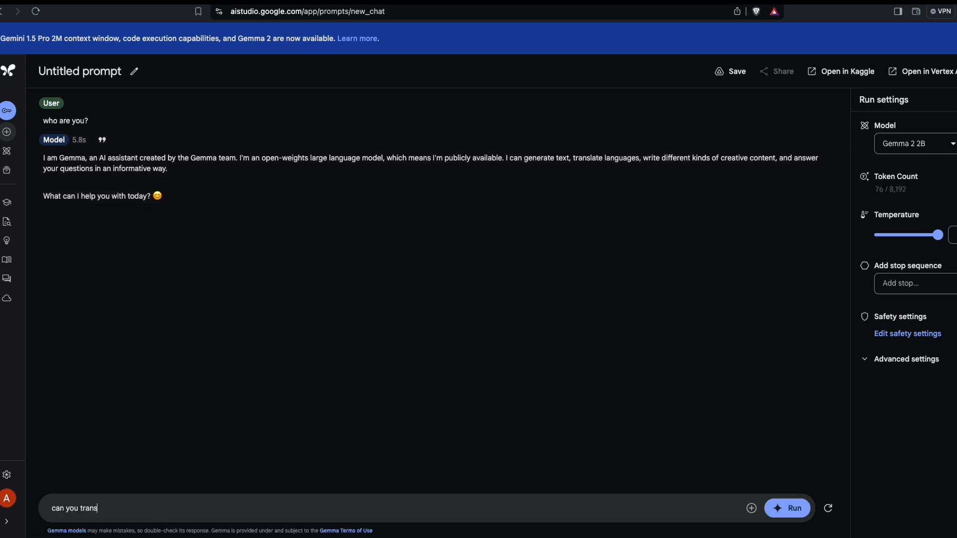
text(late - this guy)
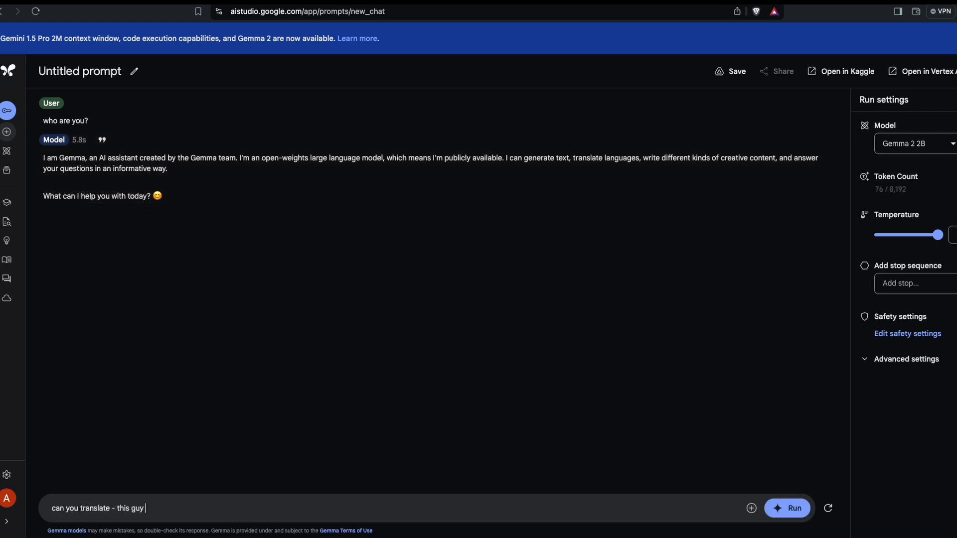
text(is not sleeping in t)
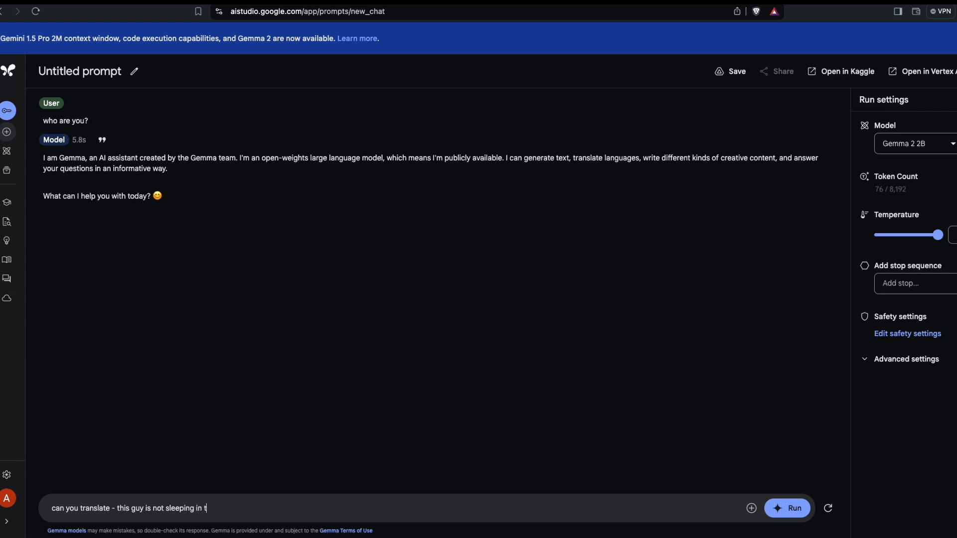
click(791, 507)
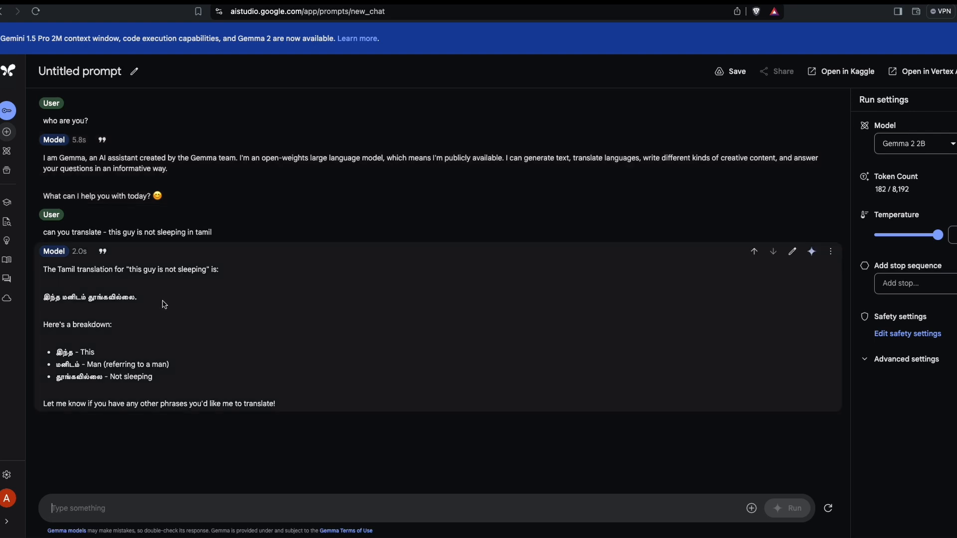
Step: Make the Tamil translation reply editable and select the Tamil word meaning man
click(792, 251)
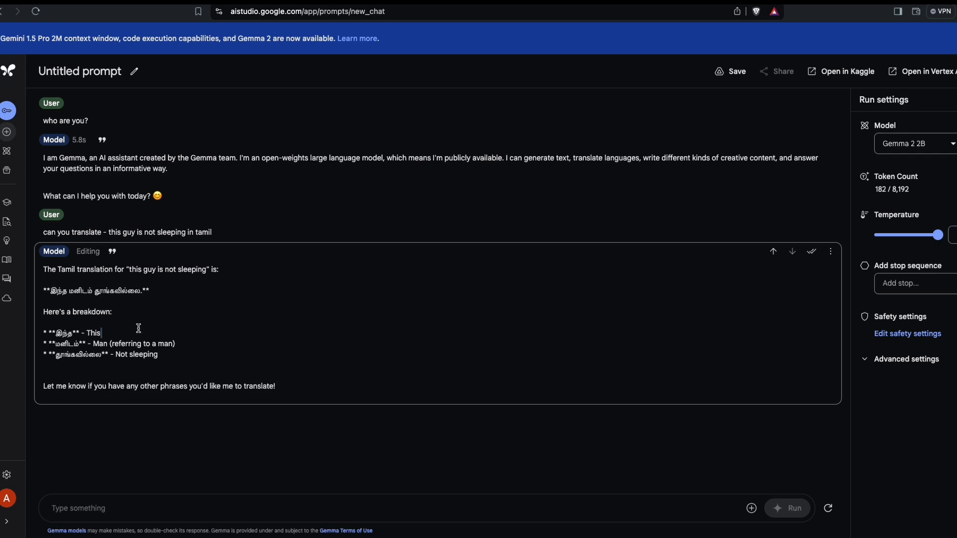
mouse_move(126, 325)
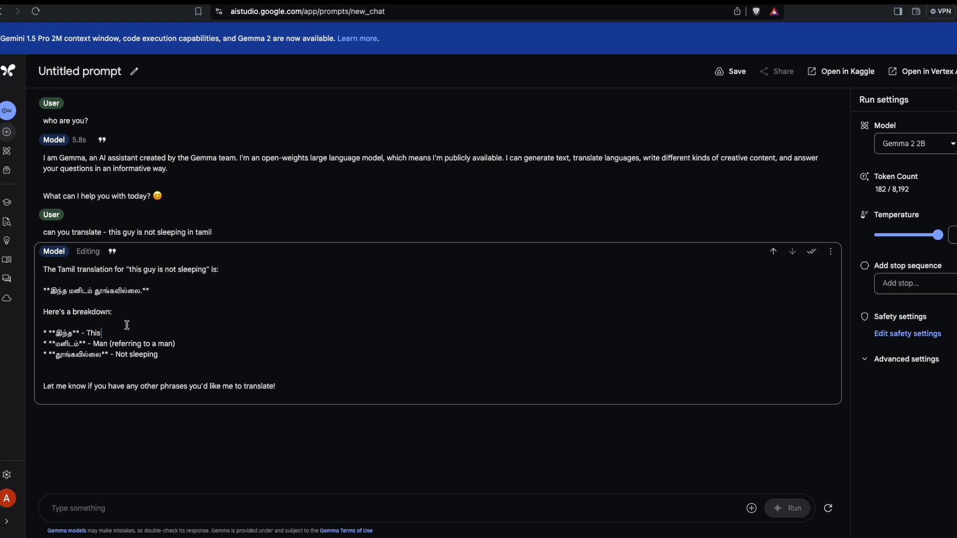
double_click(67, 343)
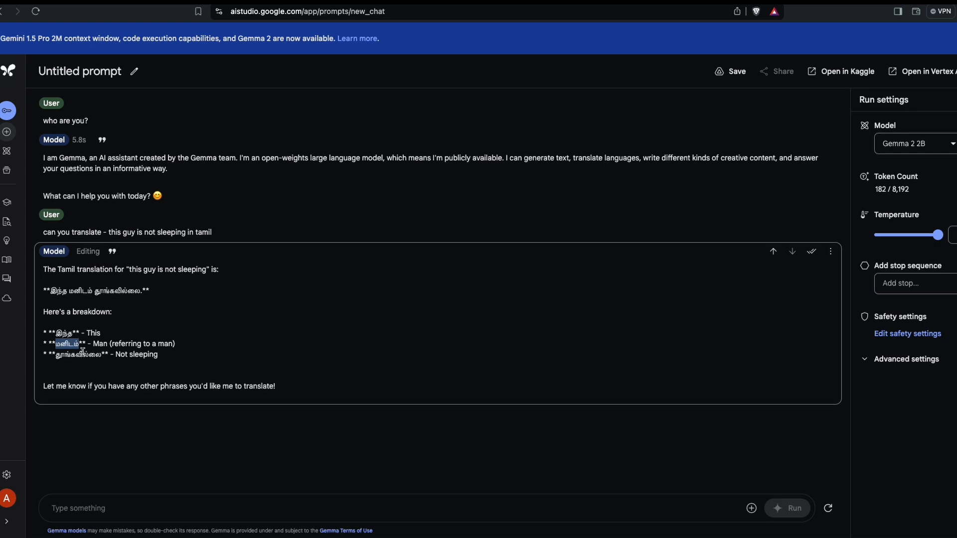
click(192, 347)
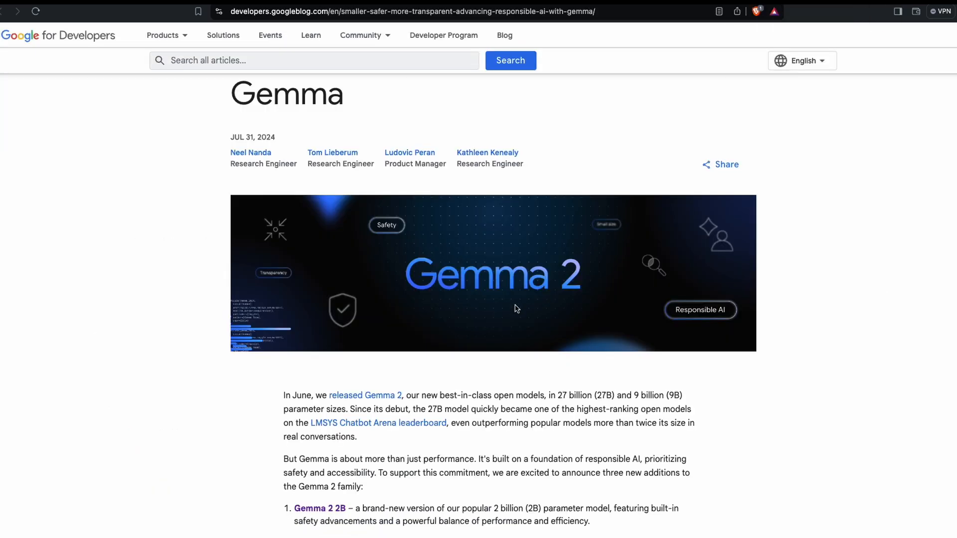
Step: Scroll the Gemma 2 blog post to the Chatbot Arena Elo chart where Gemma 2 2B scores 1126
scroll(down, 3)
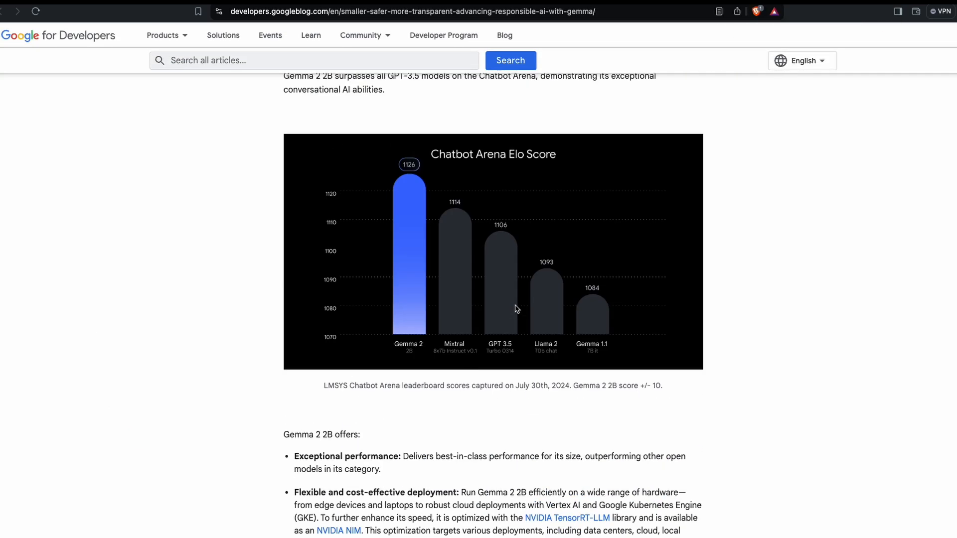
scroll(up, 3)
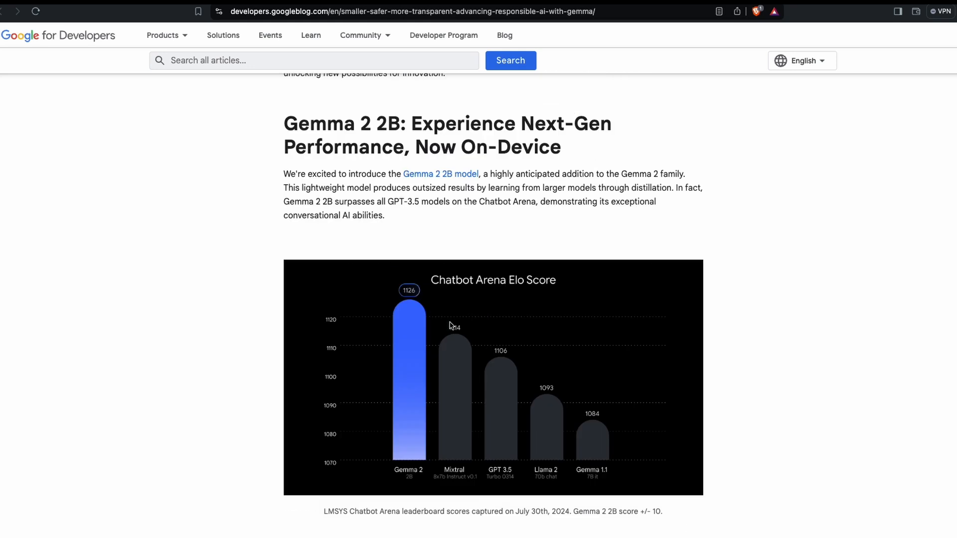
scroll(down, 3)
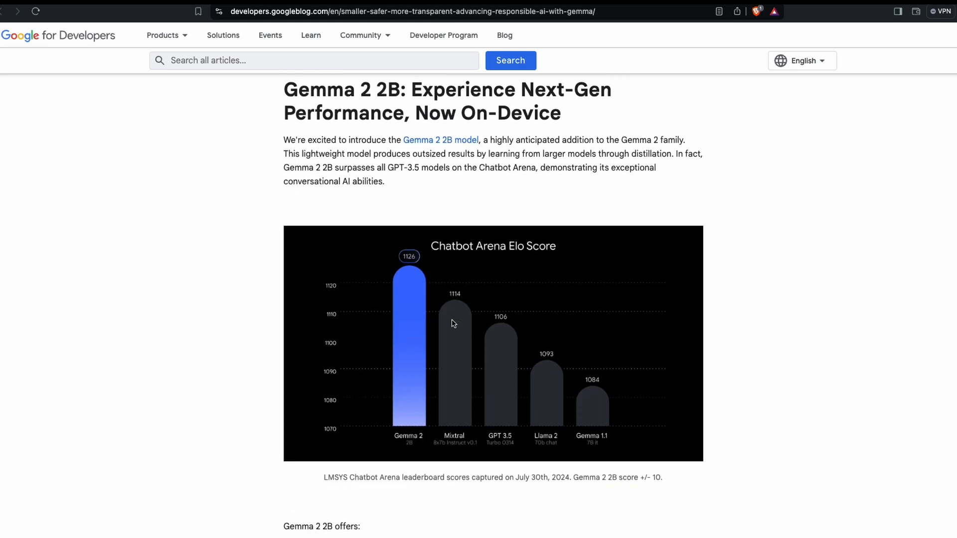
mouse_move(476, 353)
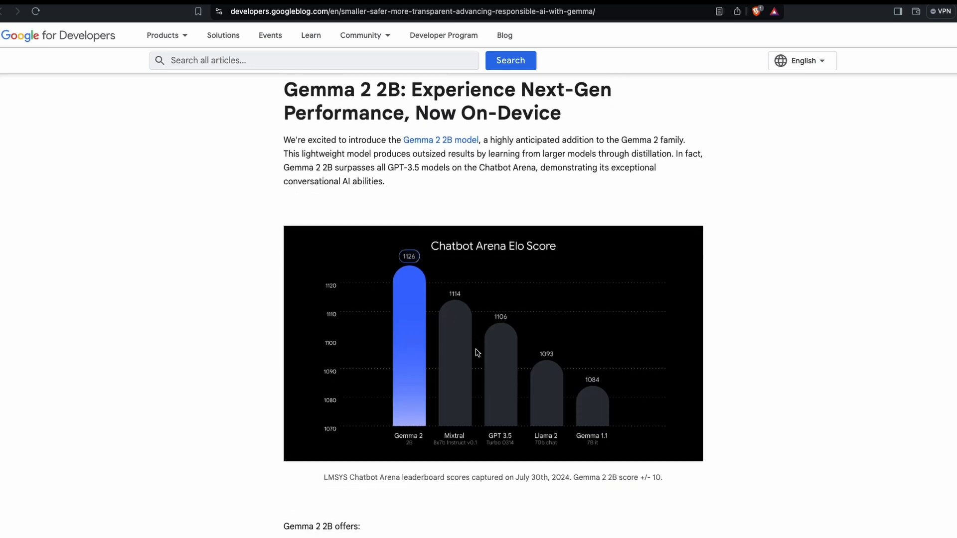
mouse_move(479, 349)
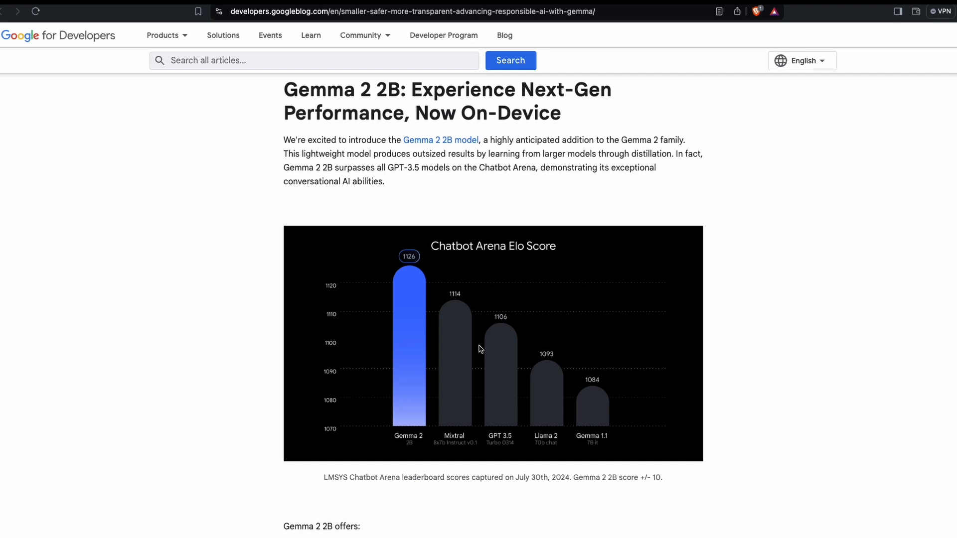
mouse_move(480, 309)
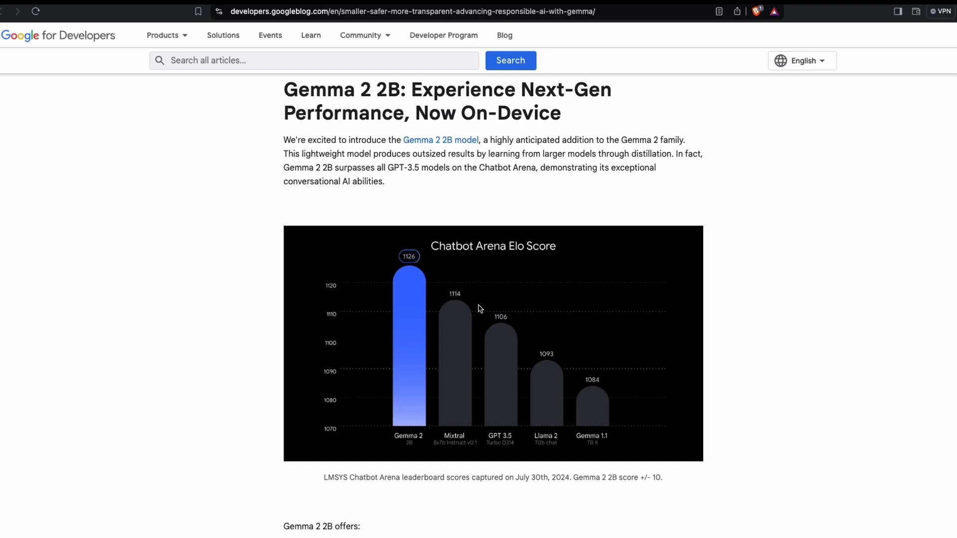
scroll(up, 3)
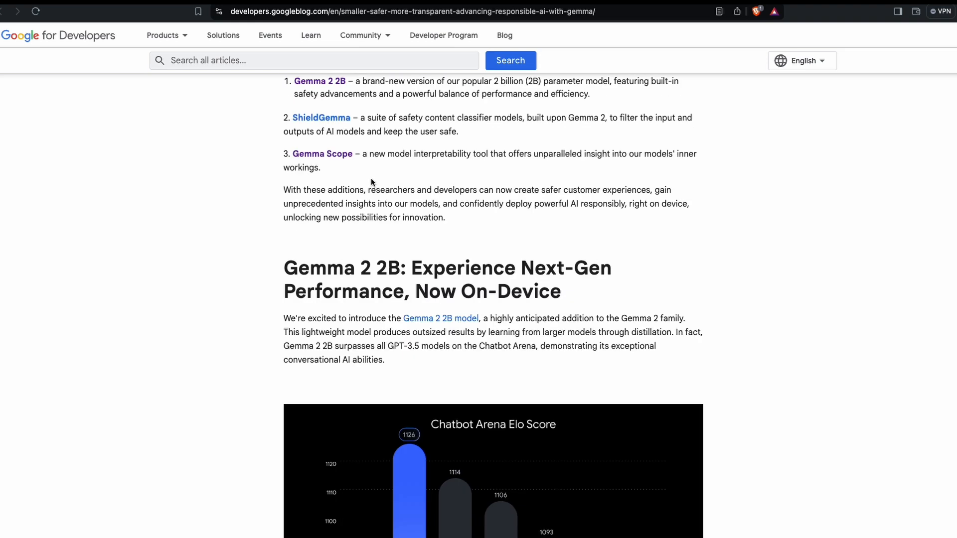
scroll(down, 3)
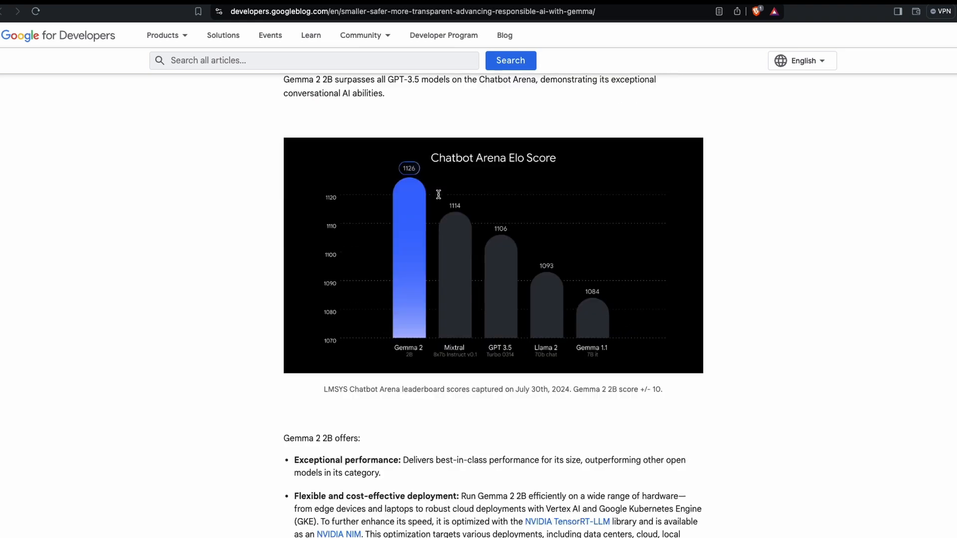
mouse_move(795, 28)
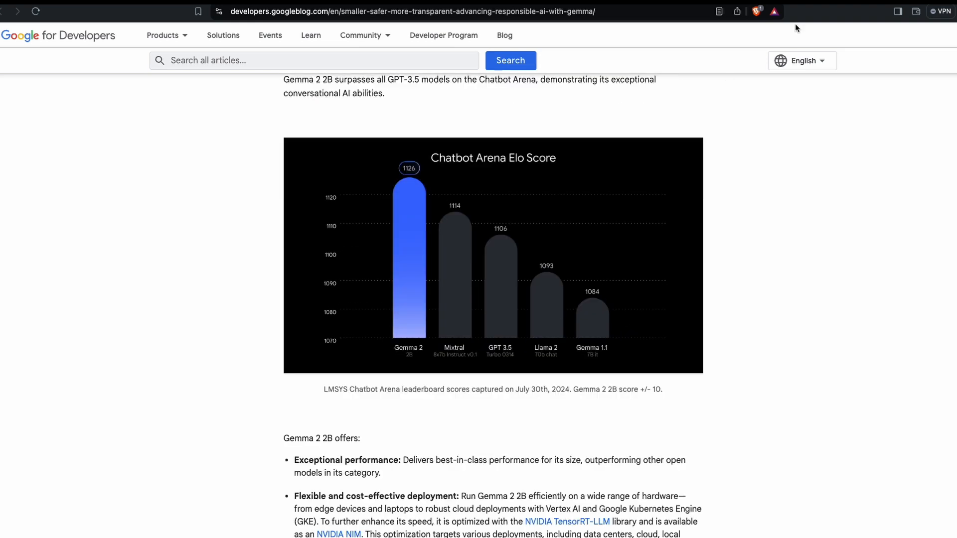